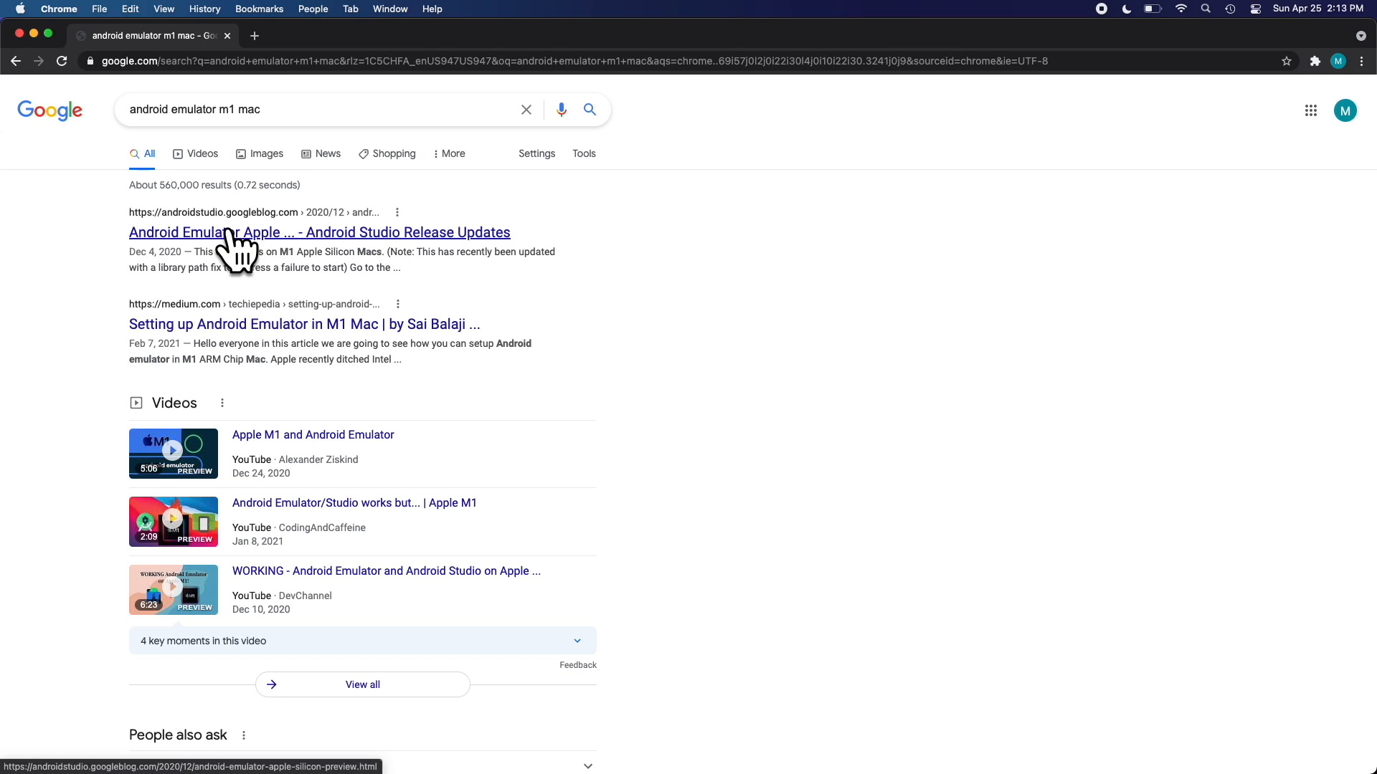
Open the Android Emulator Apple Silicon Preview blog post from the search results.
{"action": "left_click", "coordinate": [319, 232]}
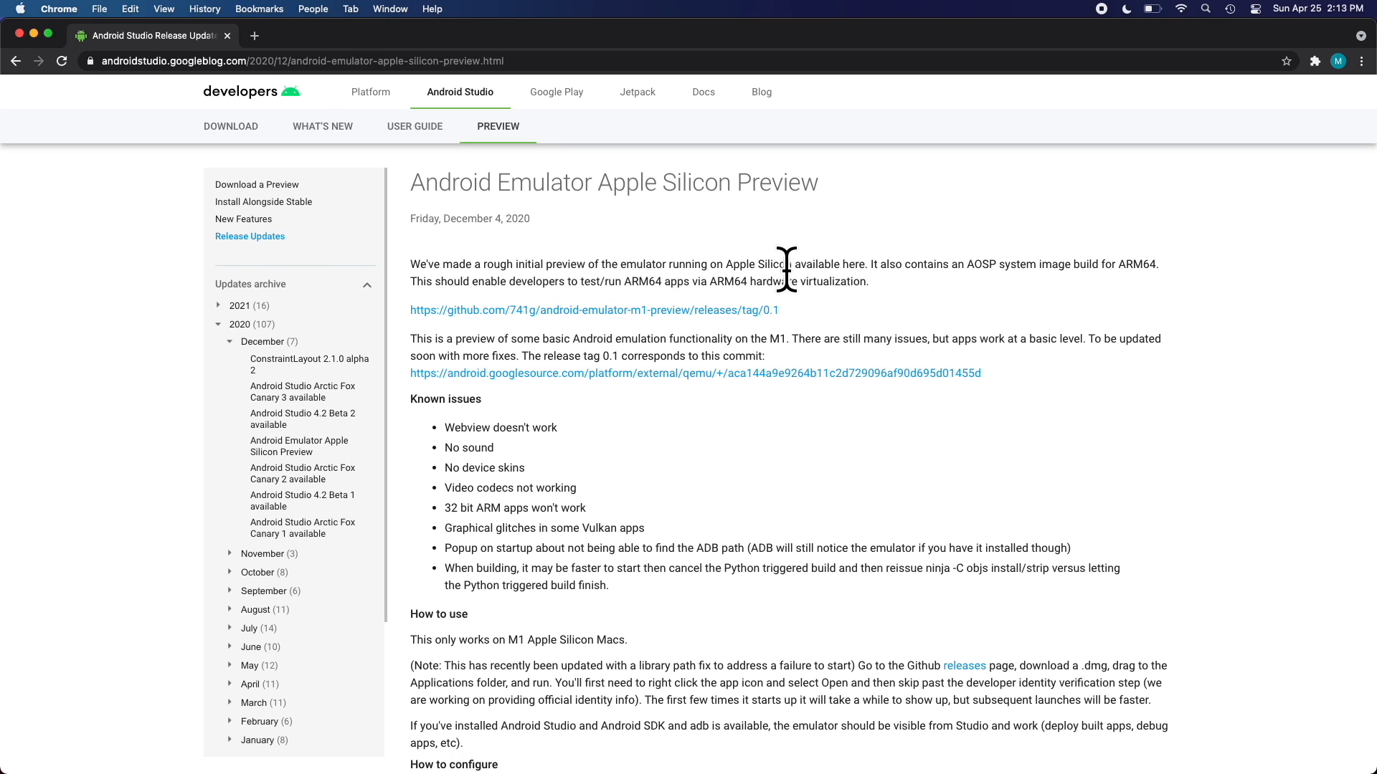
{"action": "left_click_drag", "start_coordinate": [786, 264], "coordinate": [527, 281]}
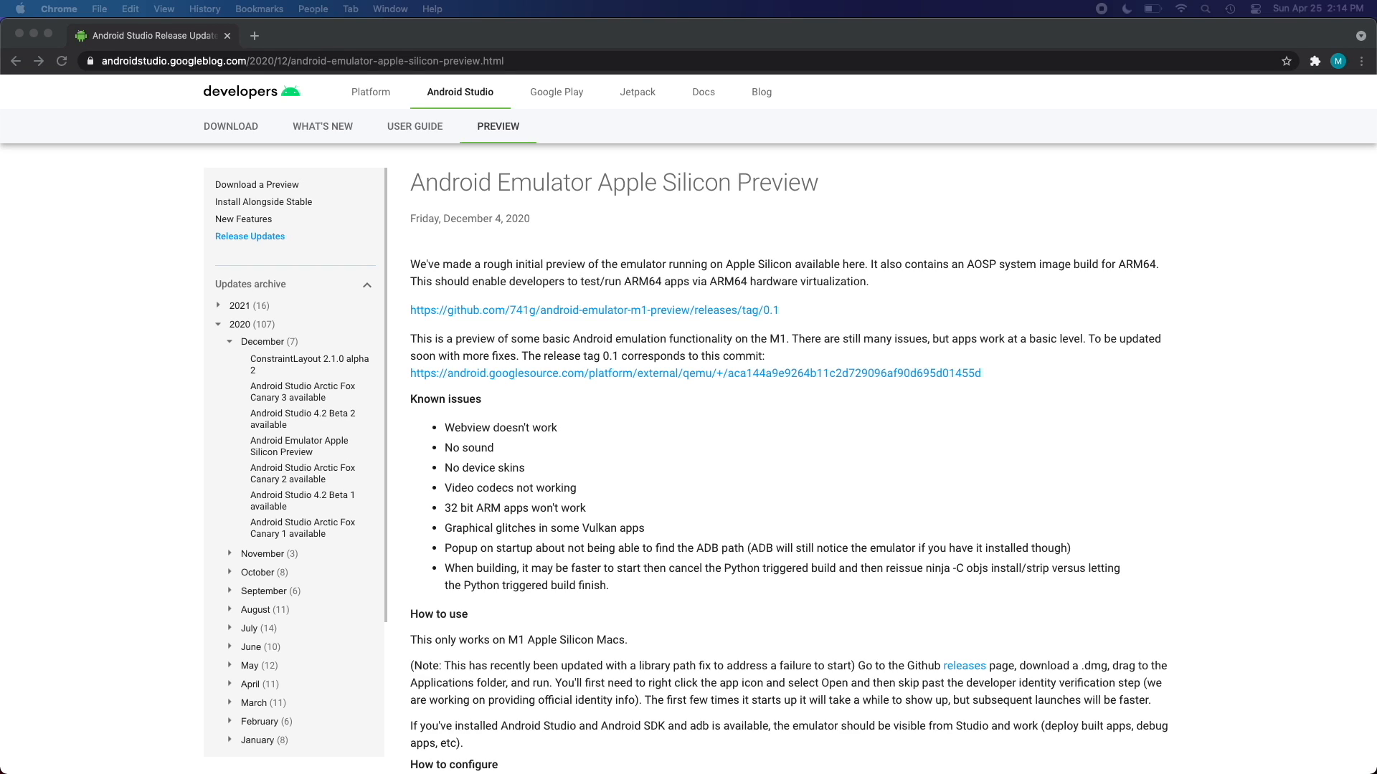
{"action": "mouse_move", "coordinate": [683, 335]}
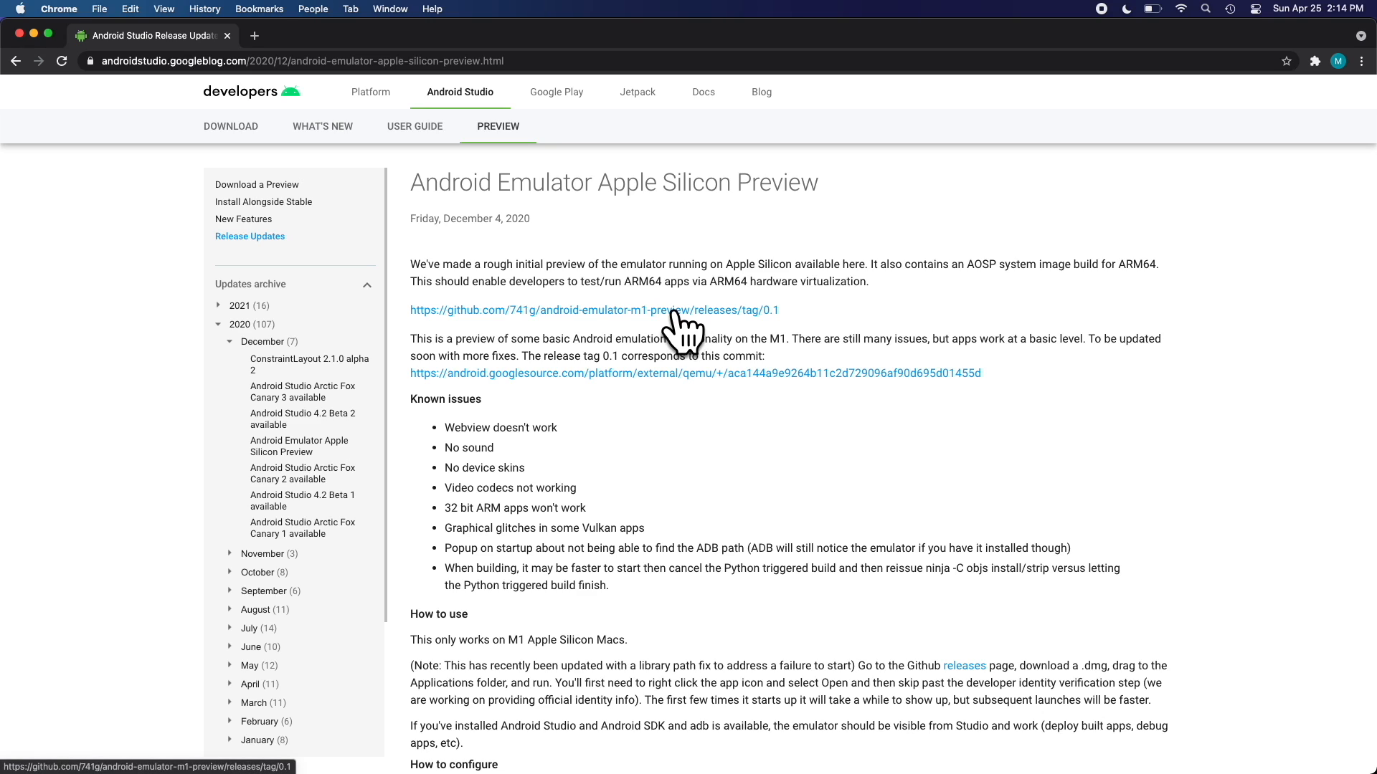
Follow the post's GitHub release link to the official google/android-emulator-m1-preview repository.
{"action": "left_click", "coordinate": [592, 310]}
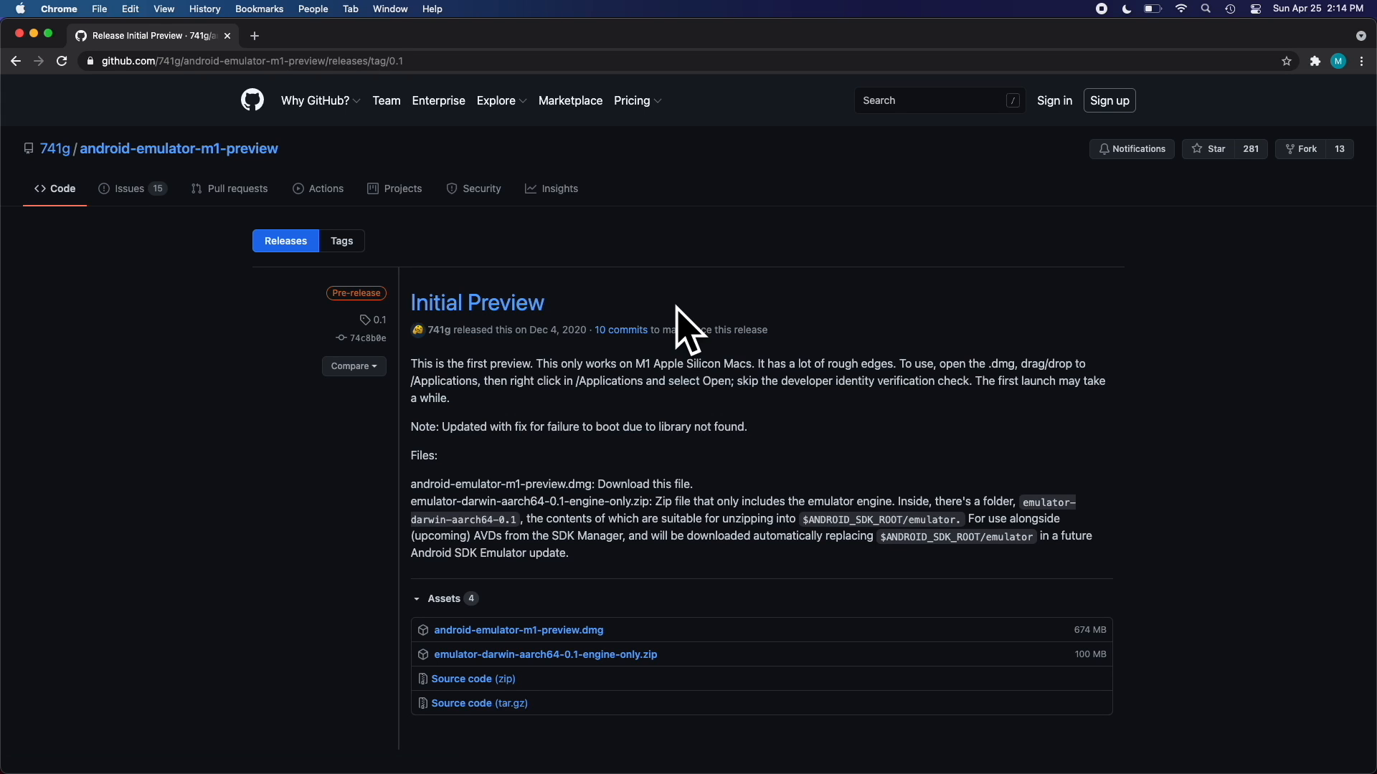
{"action": "left_click", "coordinate": [179, 148]}
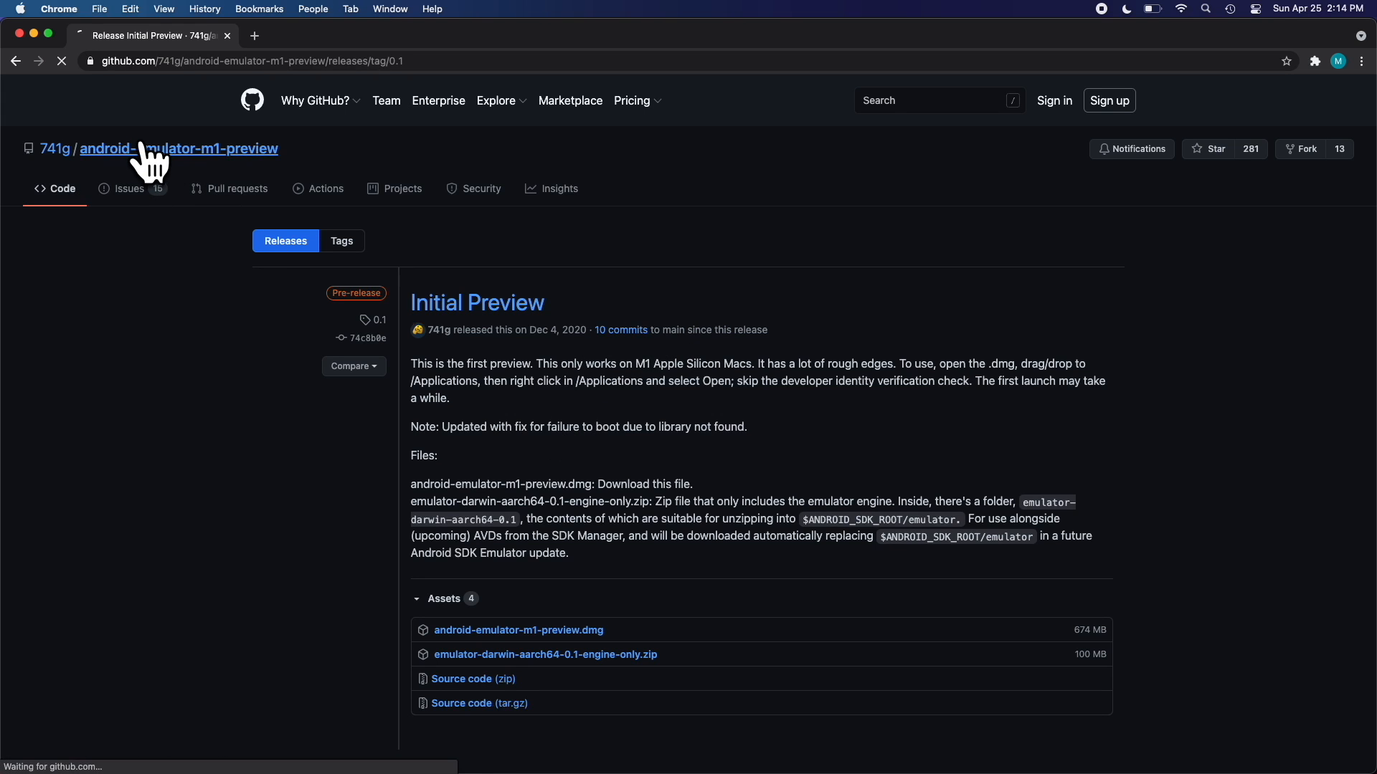
{"action": "left_click", "coordinate": [178, 148]}
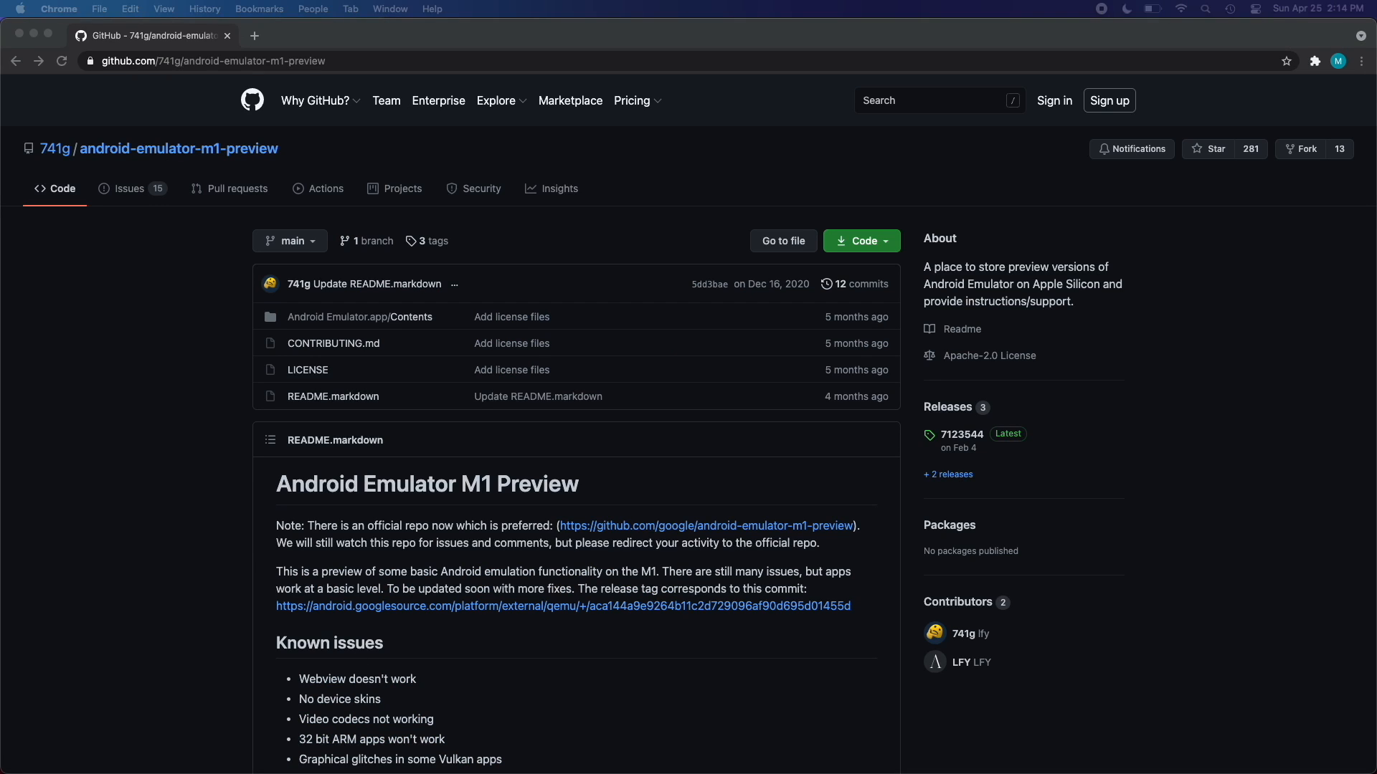
{"action": "mouse_move", "coordinate": [353, 550]}
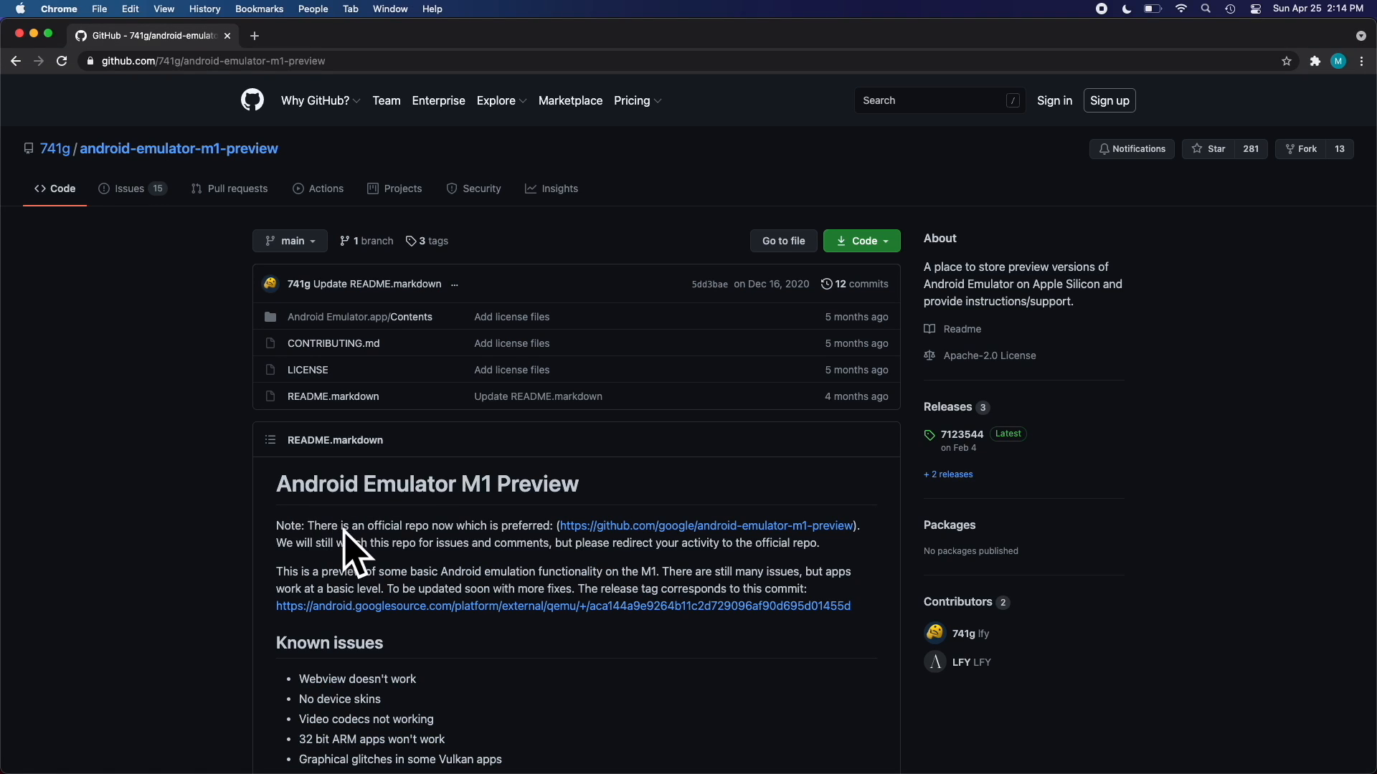
{"action": "left_click", "coordinate": [706, 527]}
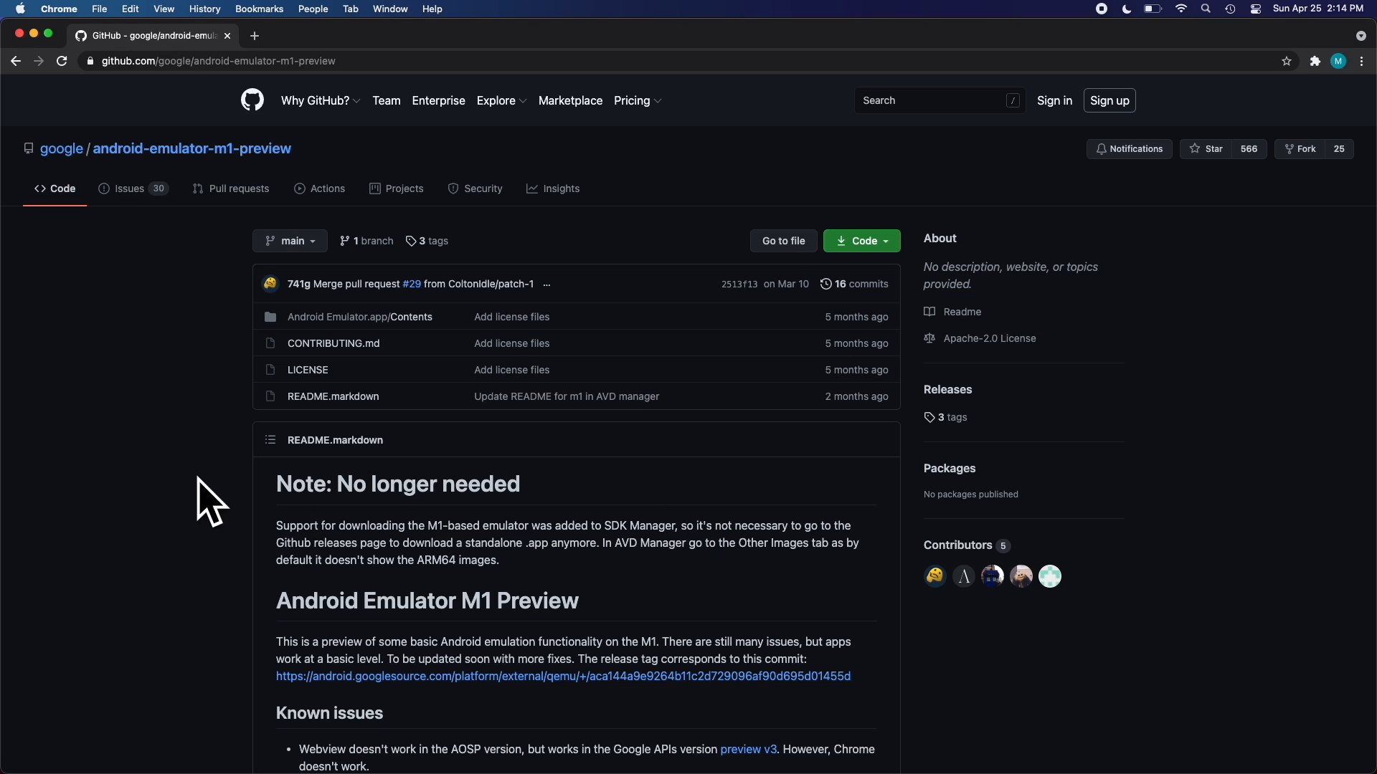
Scroll the README and select the paragraph saying SDK Manager support replaces the standalone emulator.
{"action": "scroll", "scroll_direction": "down", "scroll_amount": 3}
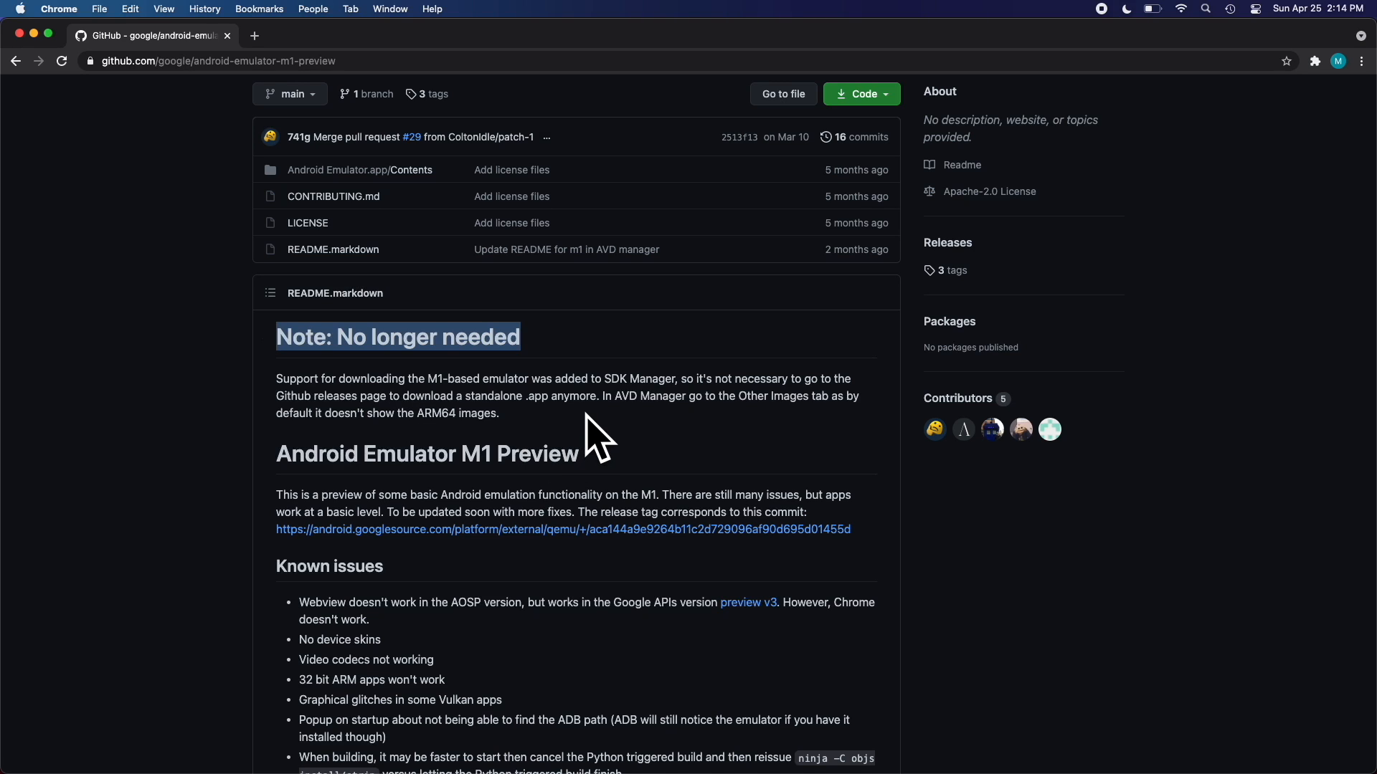
{"action": "scroll", "scroll_direction": "down", "scroll_amount": 3}
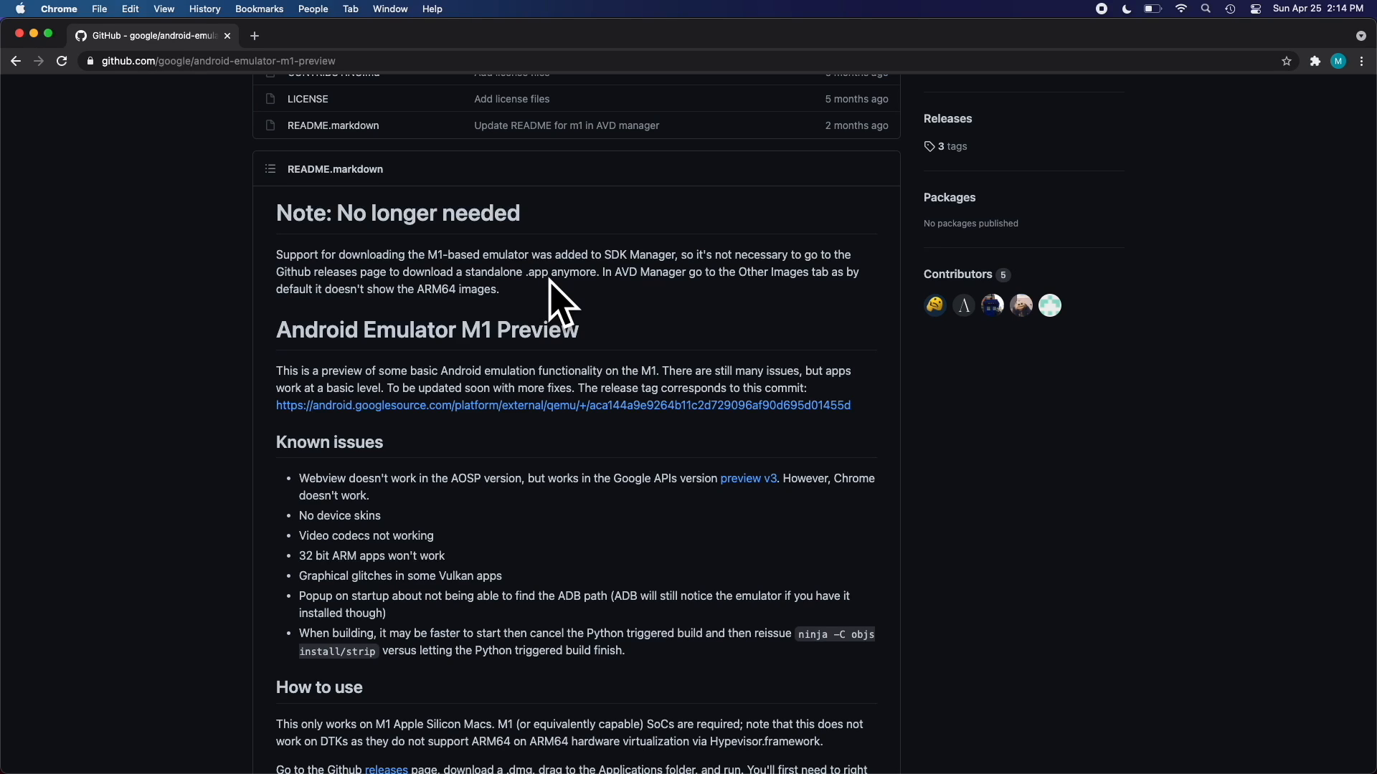
{"action": "left_click_drag", "start_coordinate": [276, 255], "coordinate": [501, 290]}
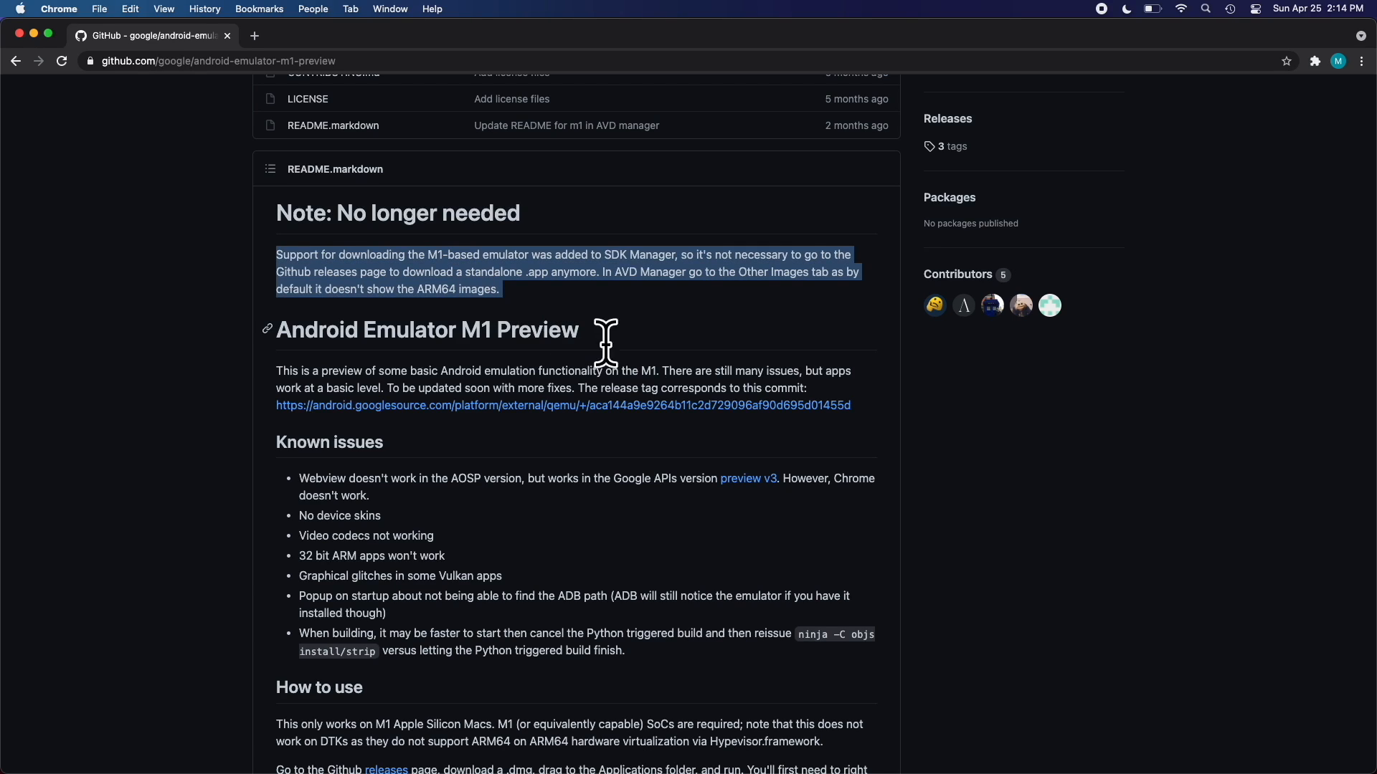
{"action": "mouse_move", "coordinate": [1265, 119]}
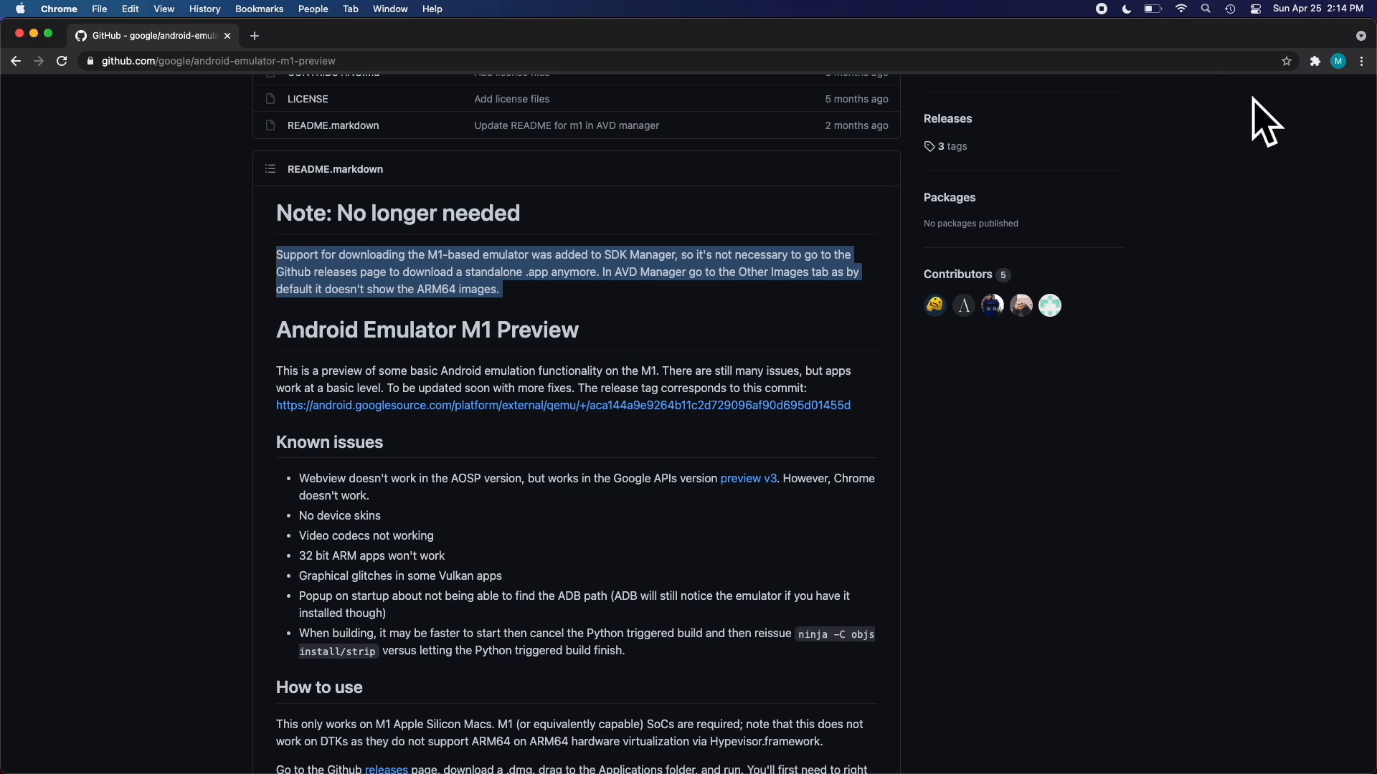
{"action": "type", "text": "android studio"}
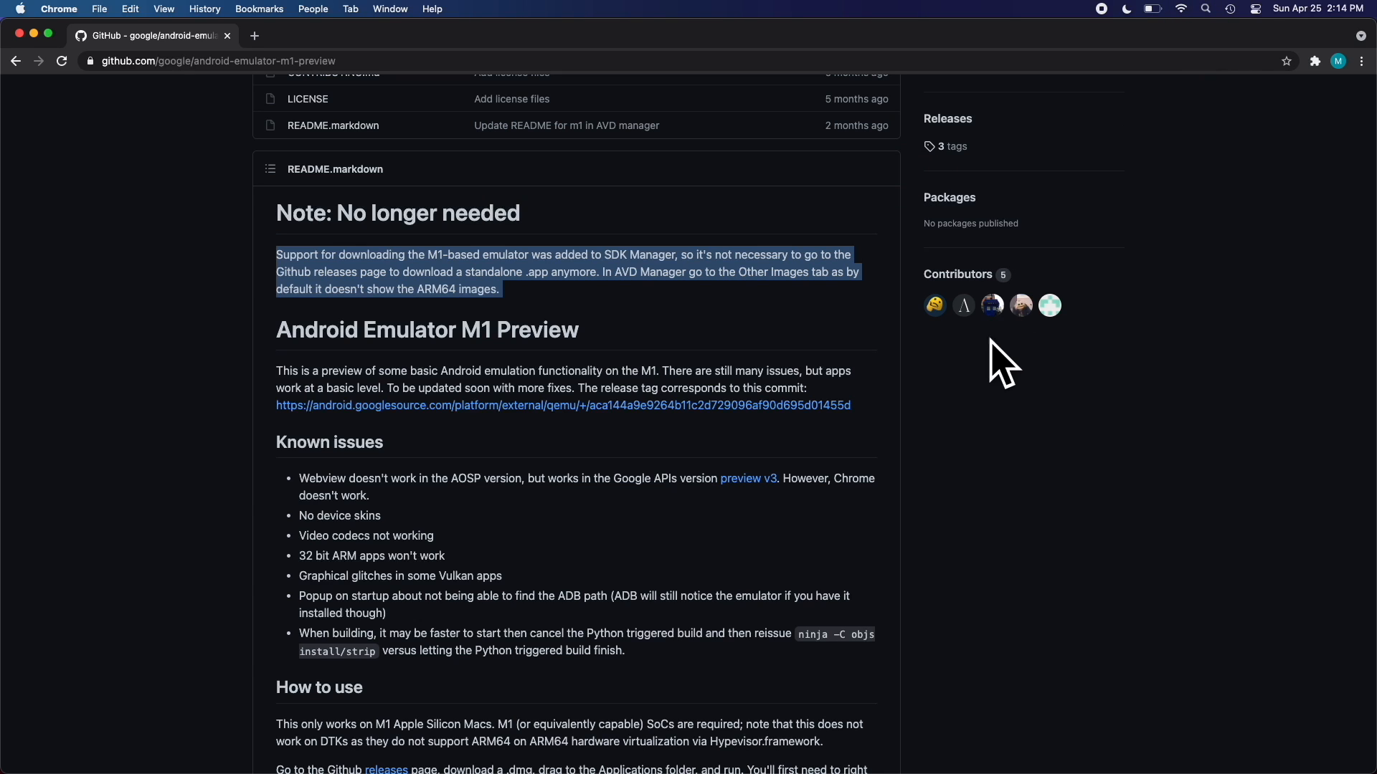
{"action": "scroll", "scroll_direction": "down", "scroll_amount": 3}
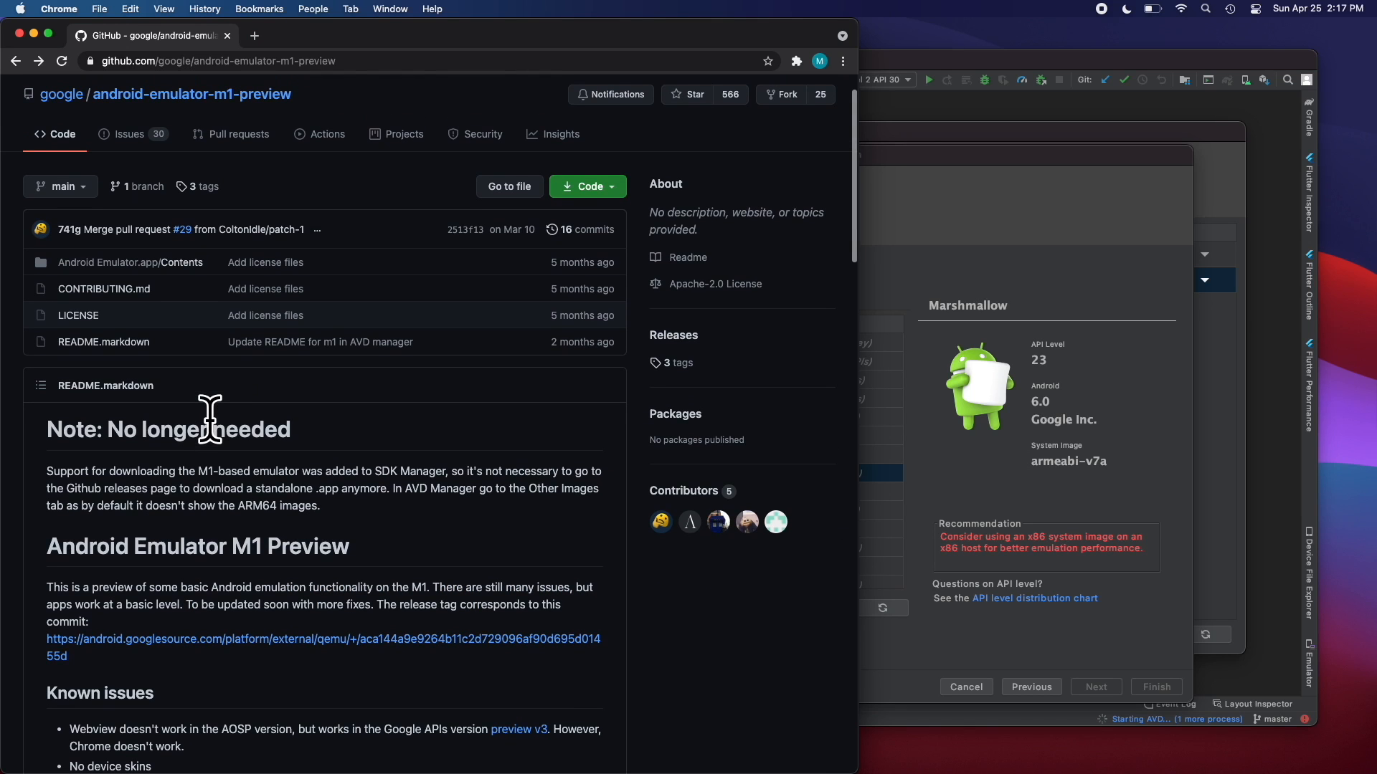
From Releases, open Initial Preview v3 and download android-emulator-m1-preview.dmg.
{"action": "type", "text": "/rekleases"}
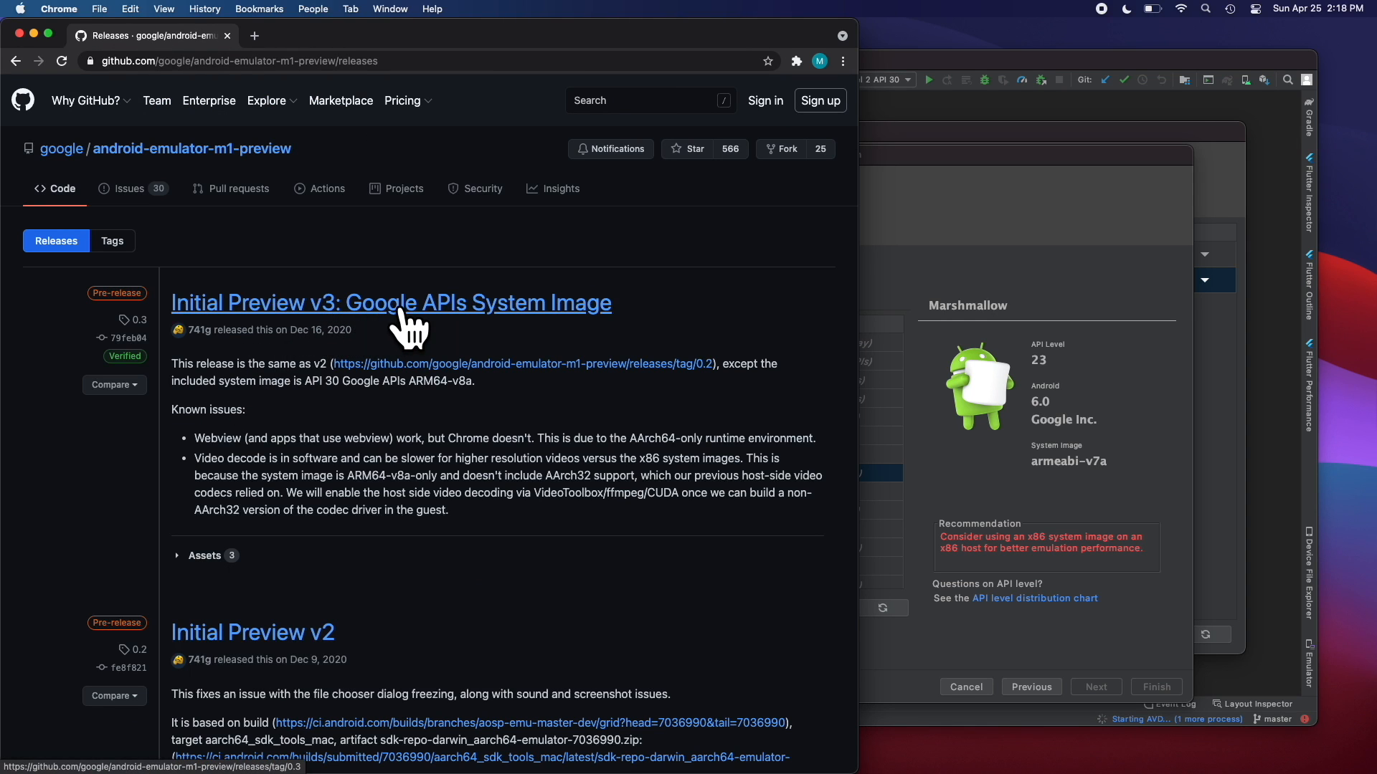
{"action": "left_click", "coordinate": [390, 302]}
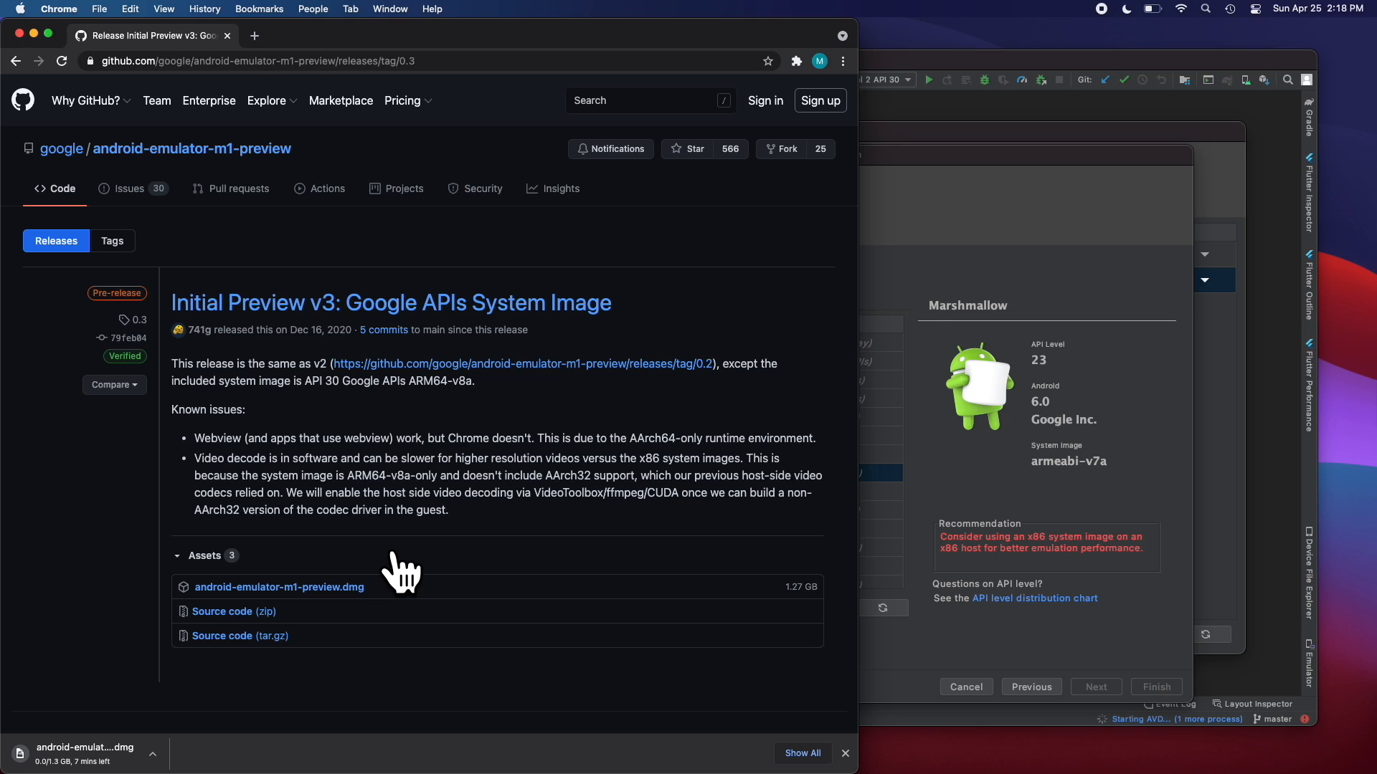
{"action": "double_click", "coordinate": [575, 475]}
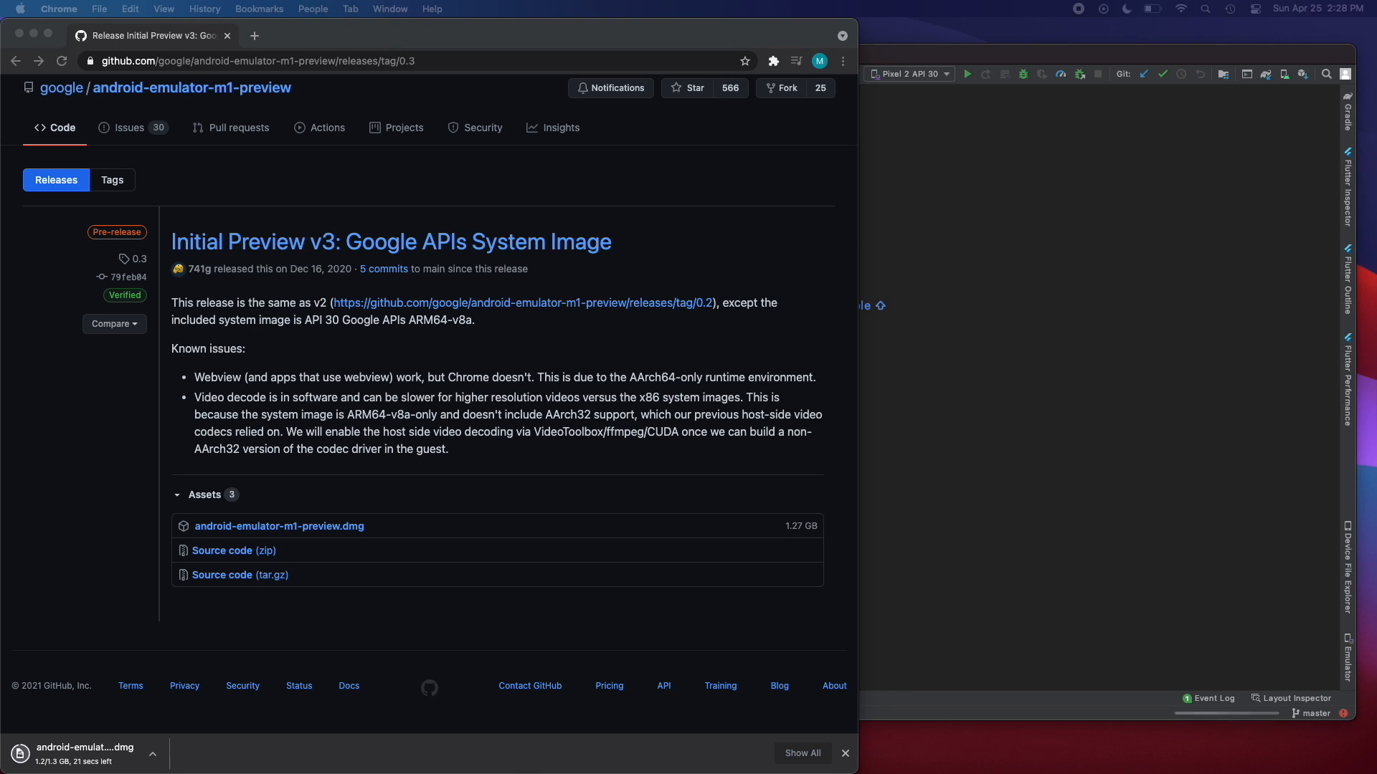
{"action": "mouse_move", "coordinate": [570, 452]}
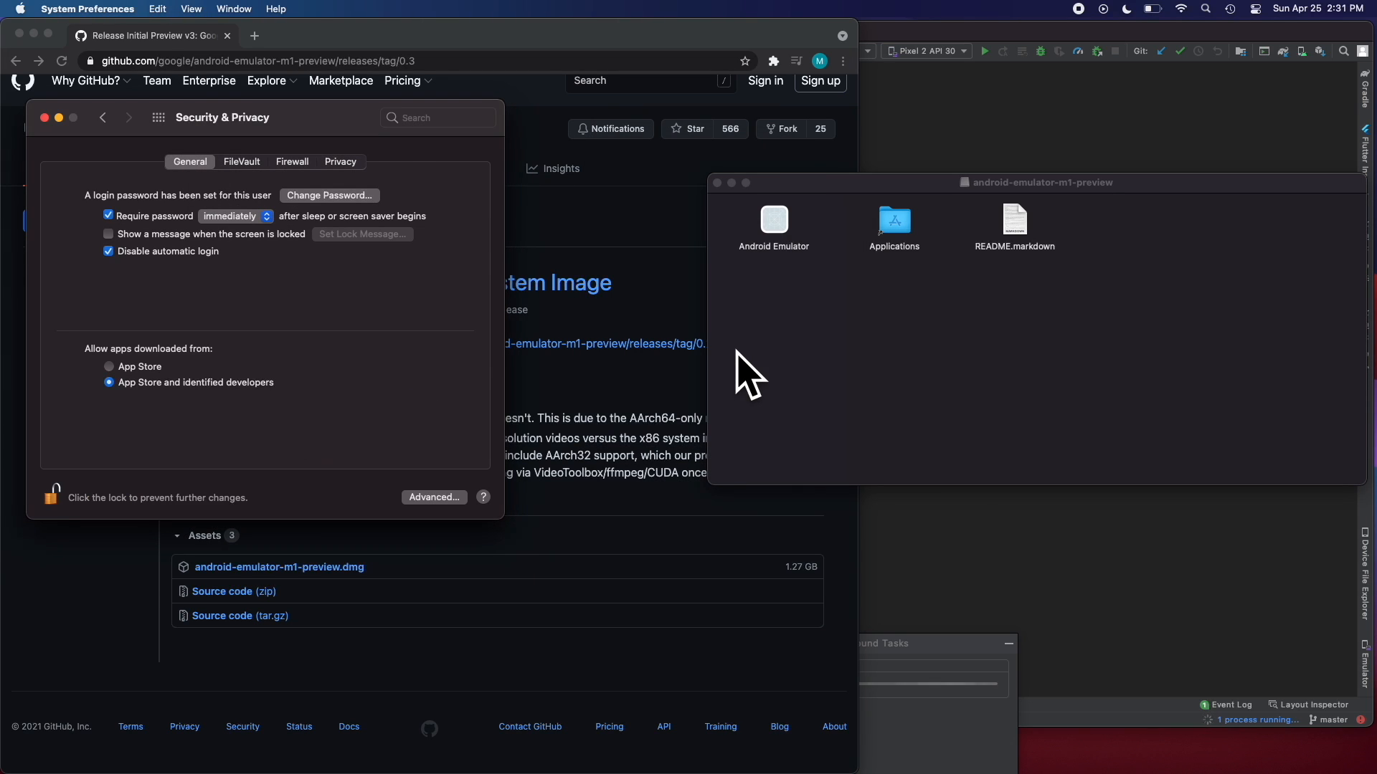
Allow apps from identified developers in Security & Privacy so the Android Emulator launches.
{"action": "left_click", "coordinate": [773, 219]}
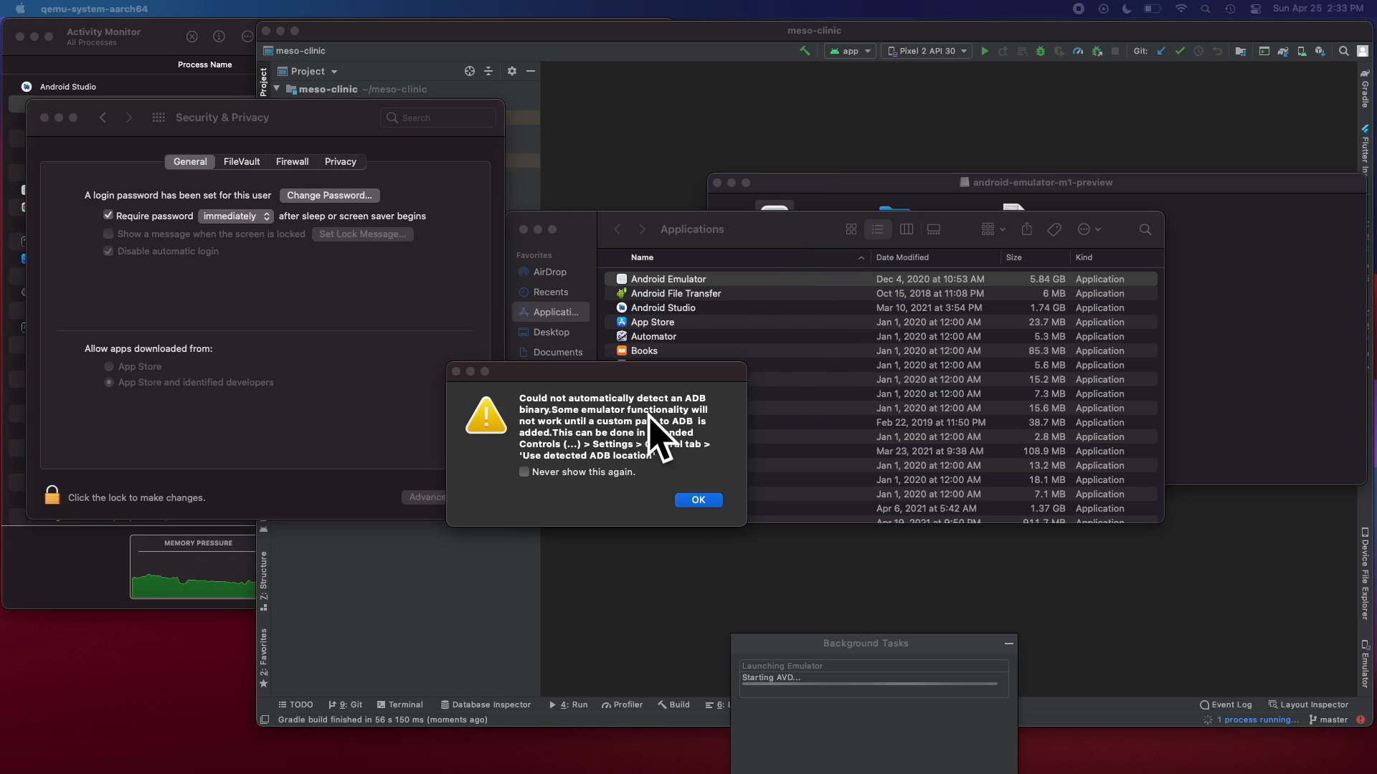
Dismiss the missing ADB binary warning so the emulator boots to its home screen.
{"action": "left_click", "coordinate": [698, 499]}
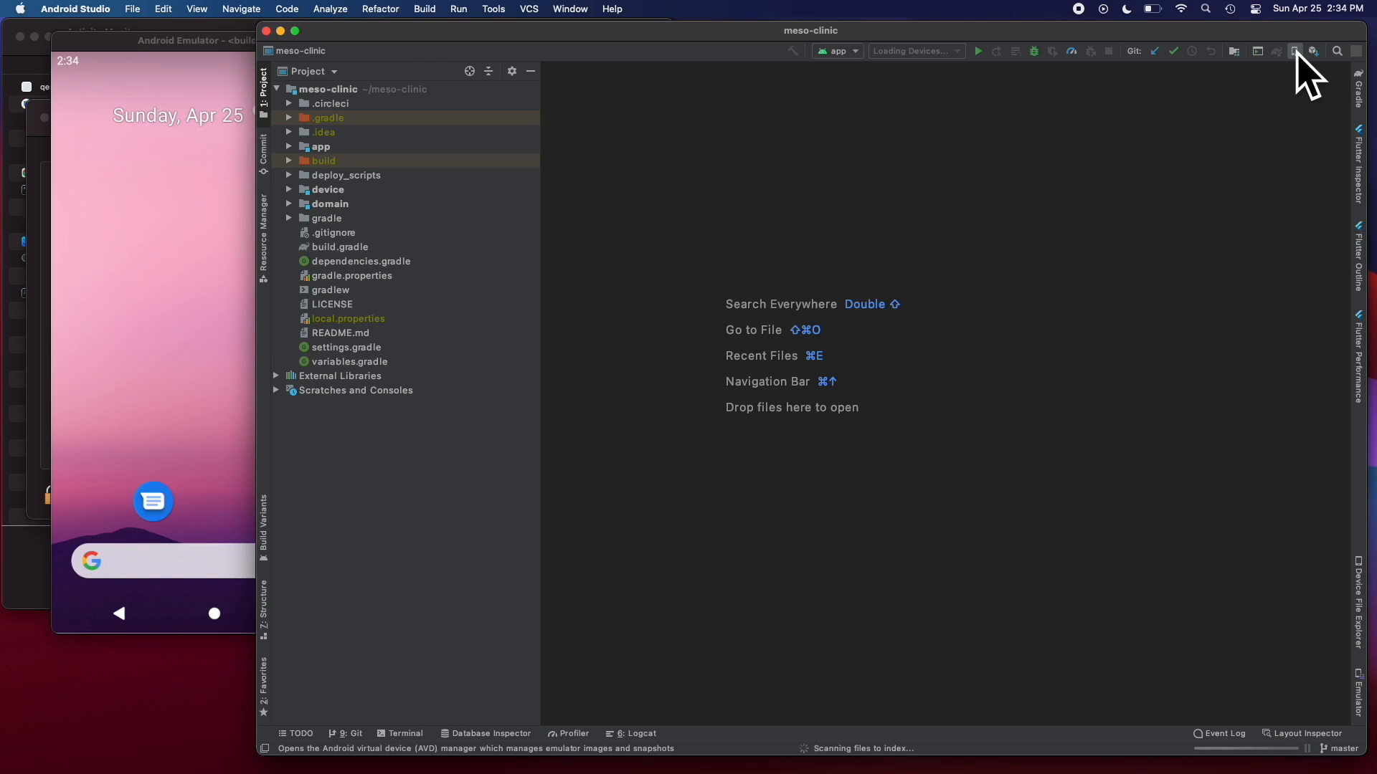
Delete the Pixel 2 API 30 virtual device in AVD Manager, leaving only Pixel_3a_API_30_x86.
{"action": "left_click", "coordinate": [1293, 52]}
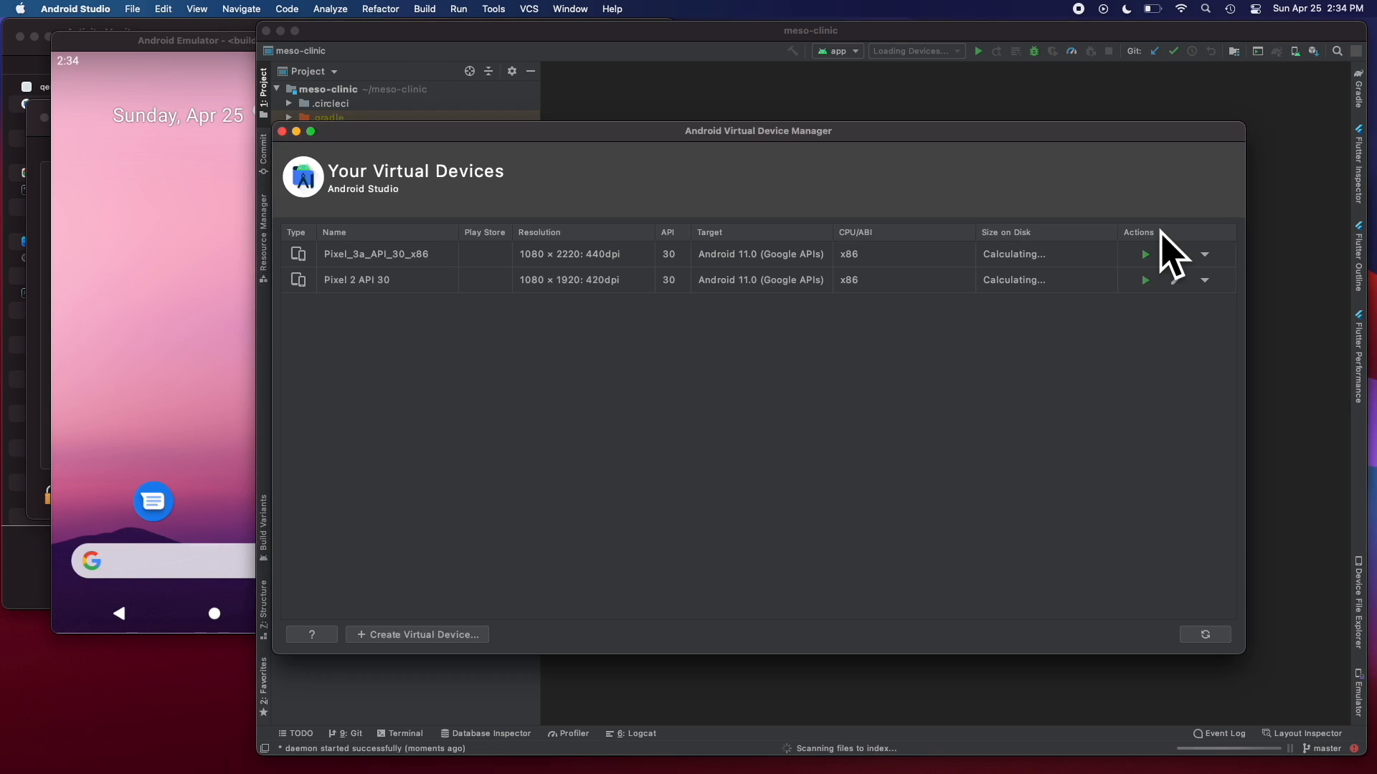
{"action": "left_click", "coordinate": [1203, 279]}
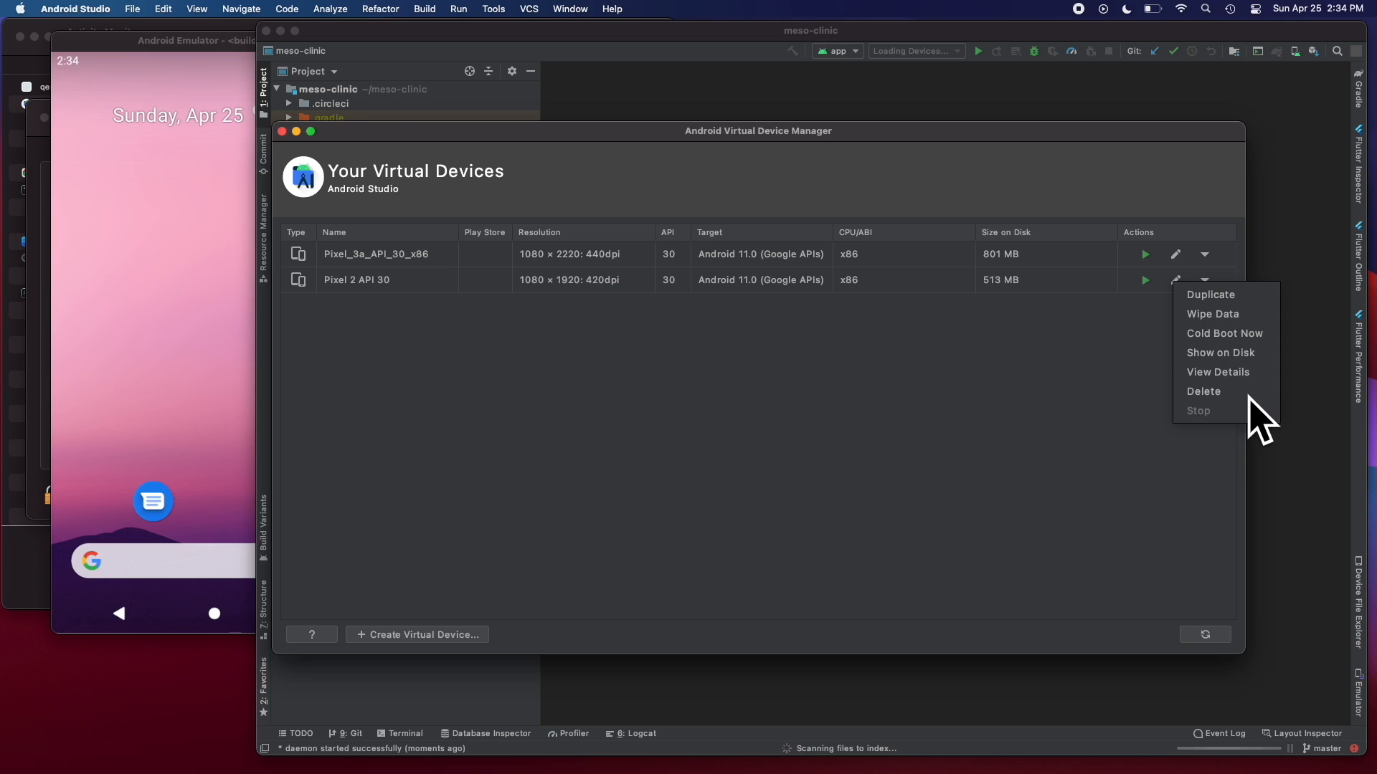
{"action": "left_click", "coordinate": [1204, 390]}
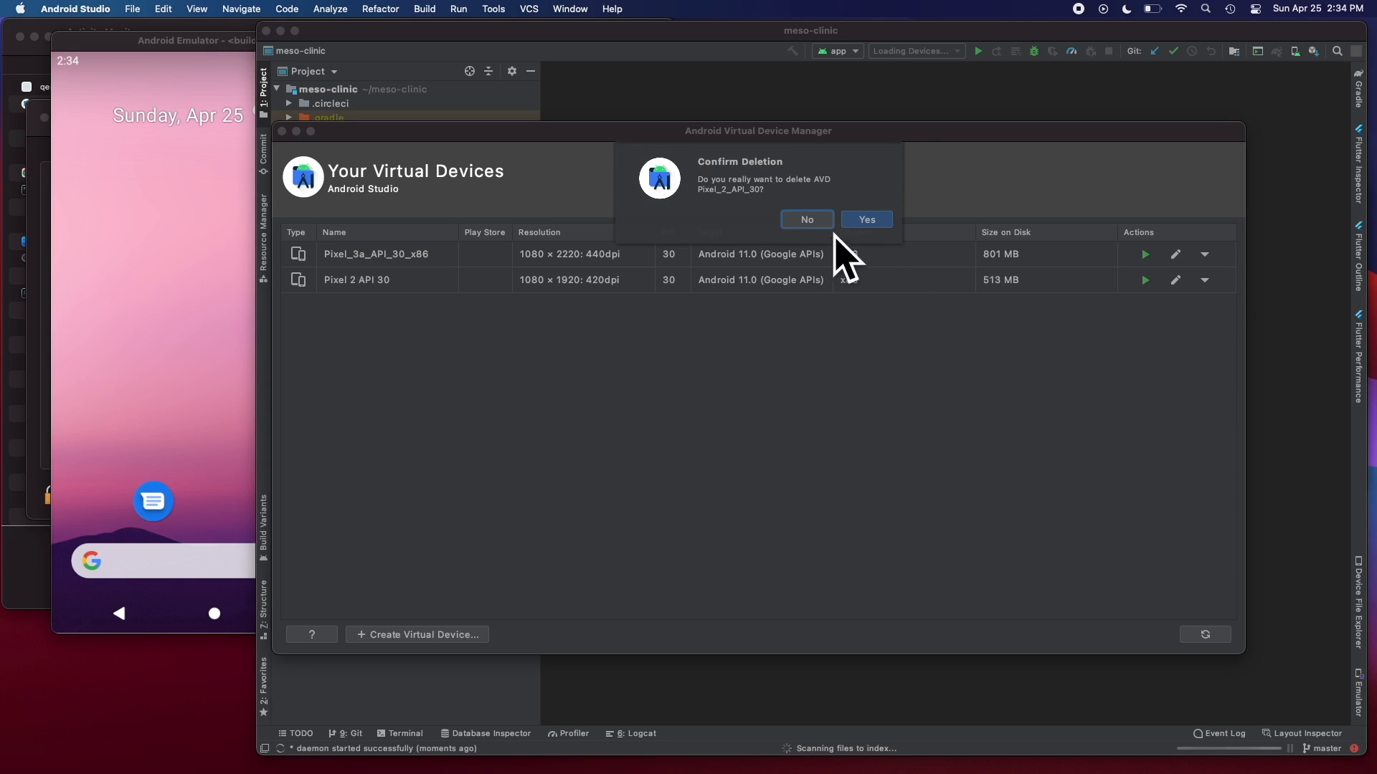
{"action": "left_click", "coordinate": [864, 219]}
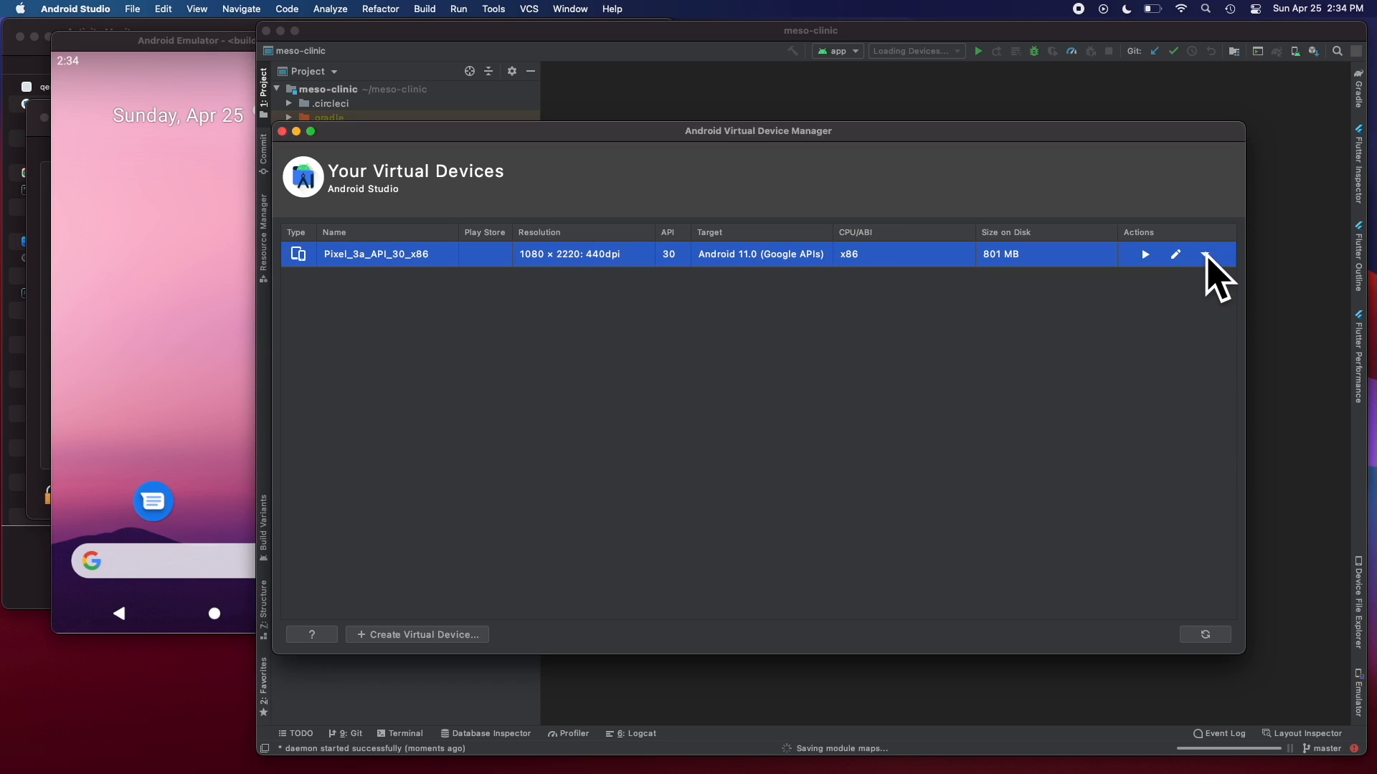
{"action": "left_click", "coordinate": [1204, 254]}
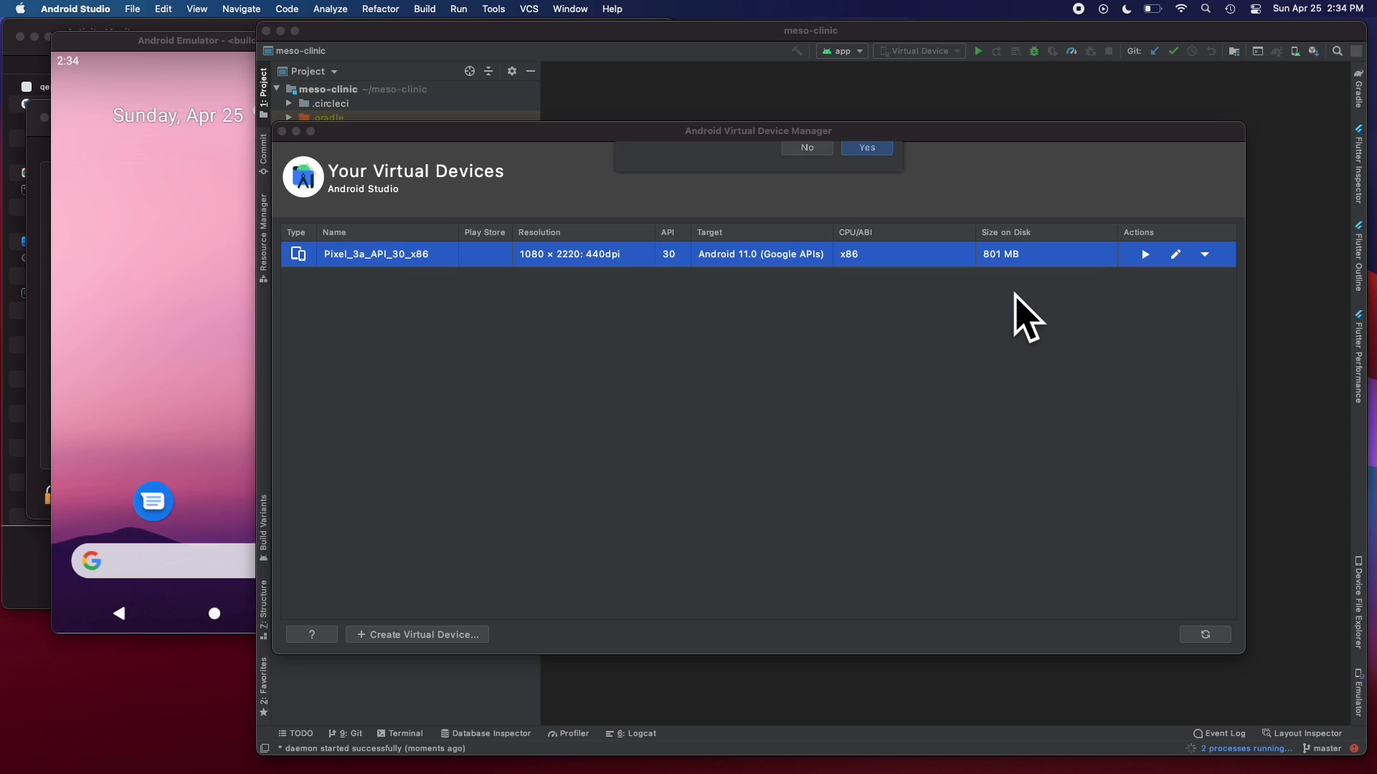
{"action": "left_click", "coordinate": [866, 147]}
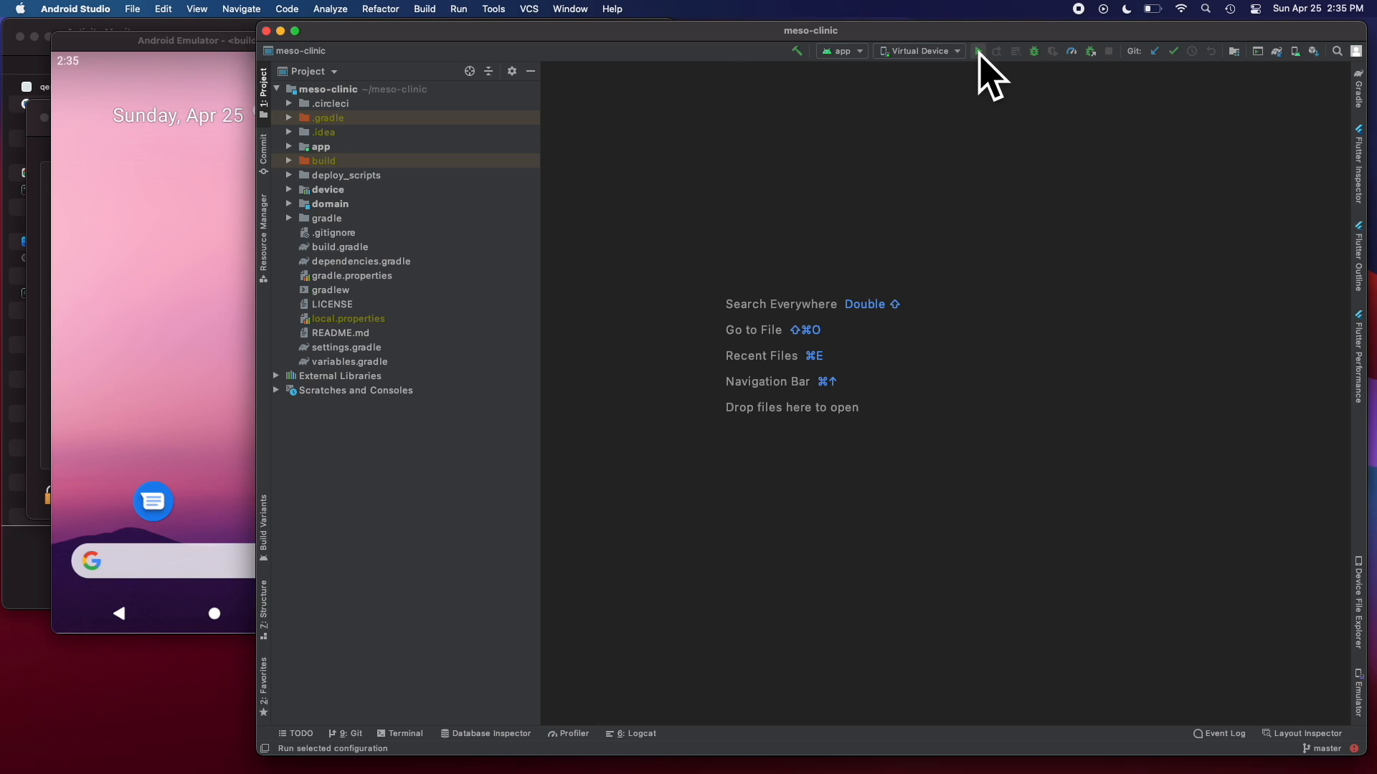
Run the meso-clinic debug build on the emulator while Activity Monitor shows memory use.
{"action": "left_click", "coordinate": [977, 52]}
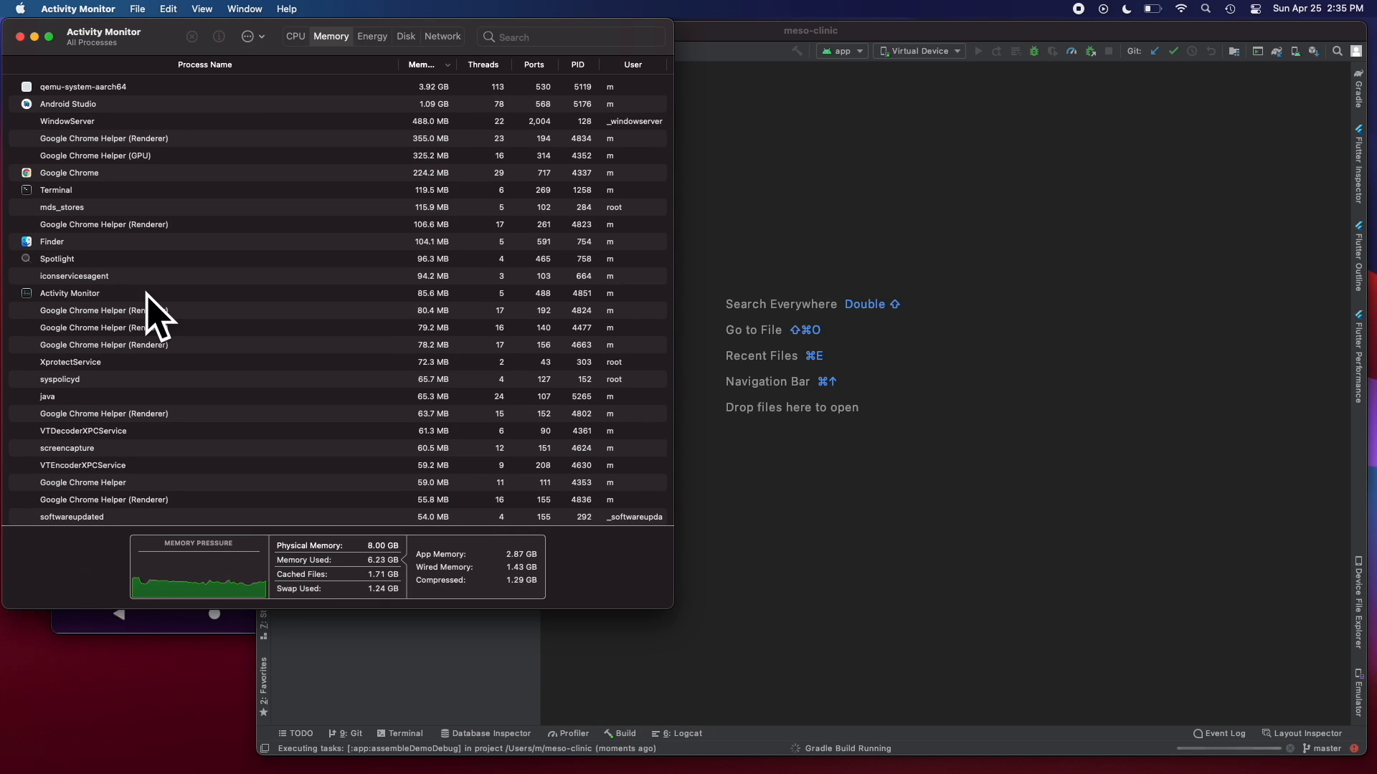
{"action": "mouse_move", "coordinate": [114, 114]}
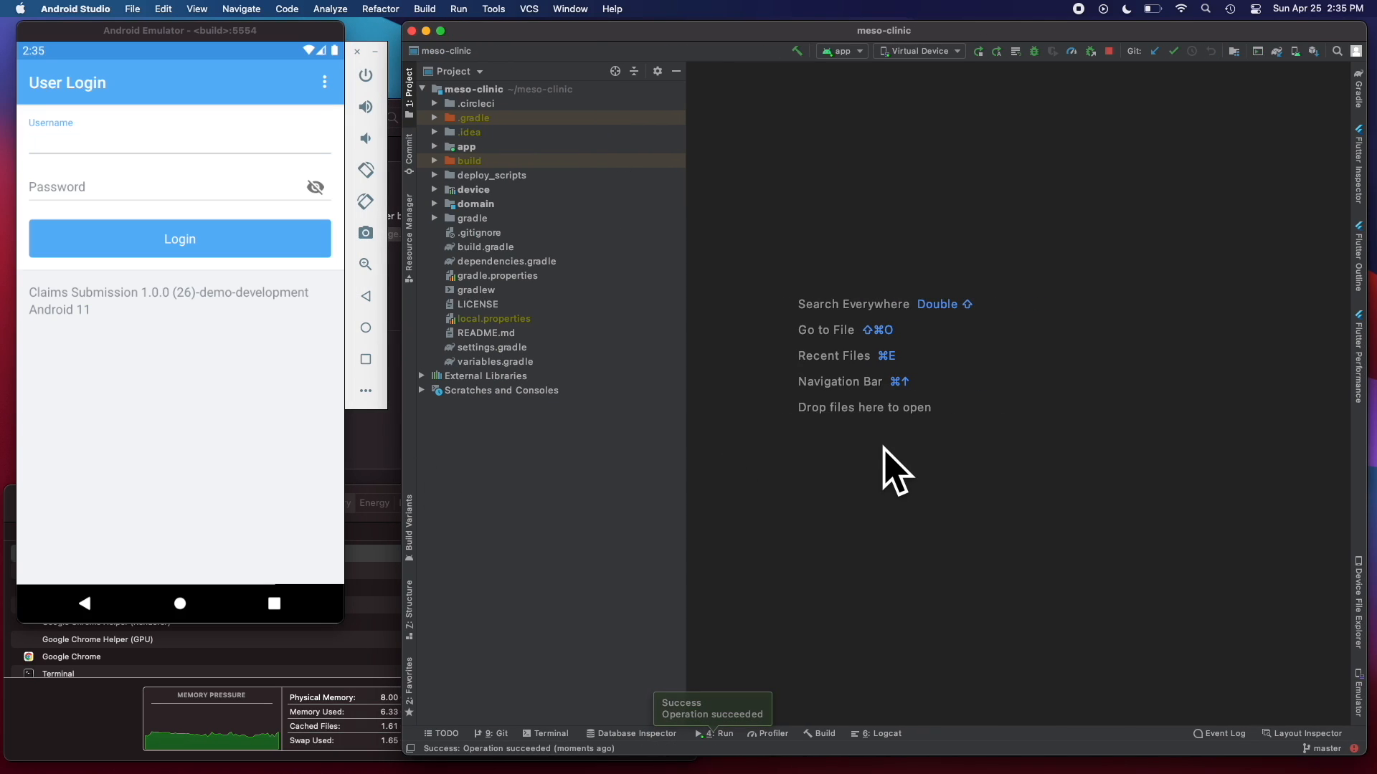
{"action": "mouse_move", "coordinate": [918, 464]}
{"action": "type", "text": "mainactivity.kt"}
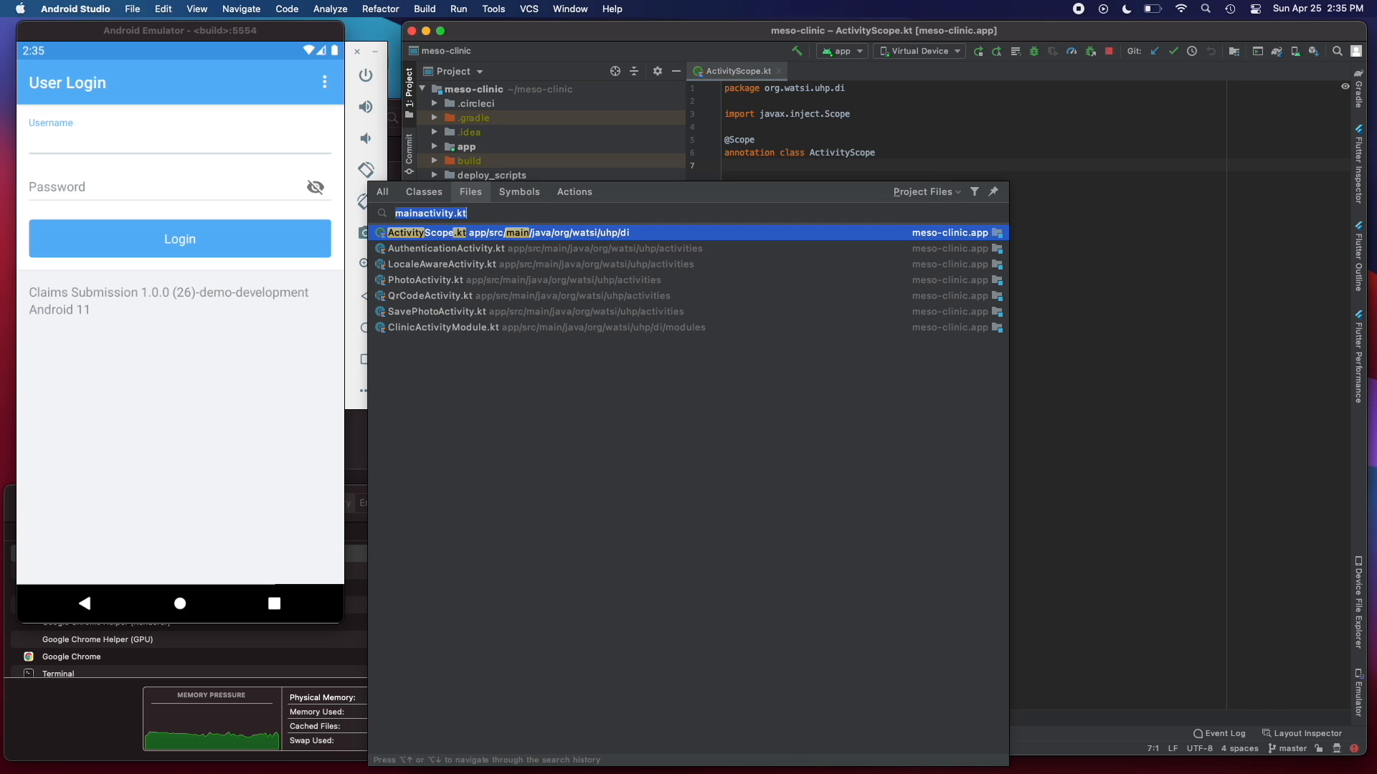
Open AuthenticationActivity.kt from the search-everywhere file results.
{"action": "left_click", "coordinate": [445, 249]}
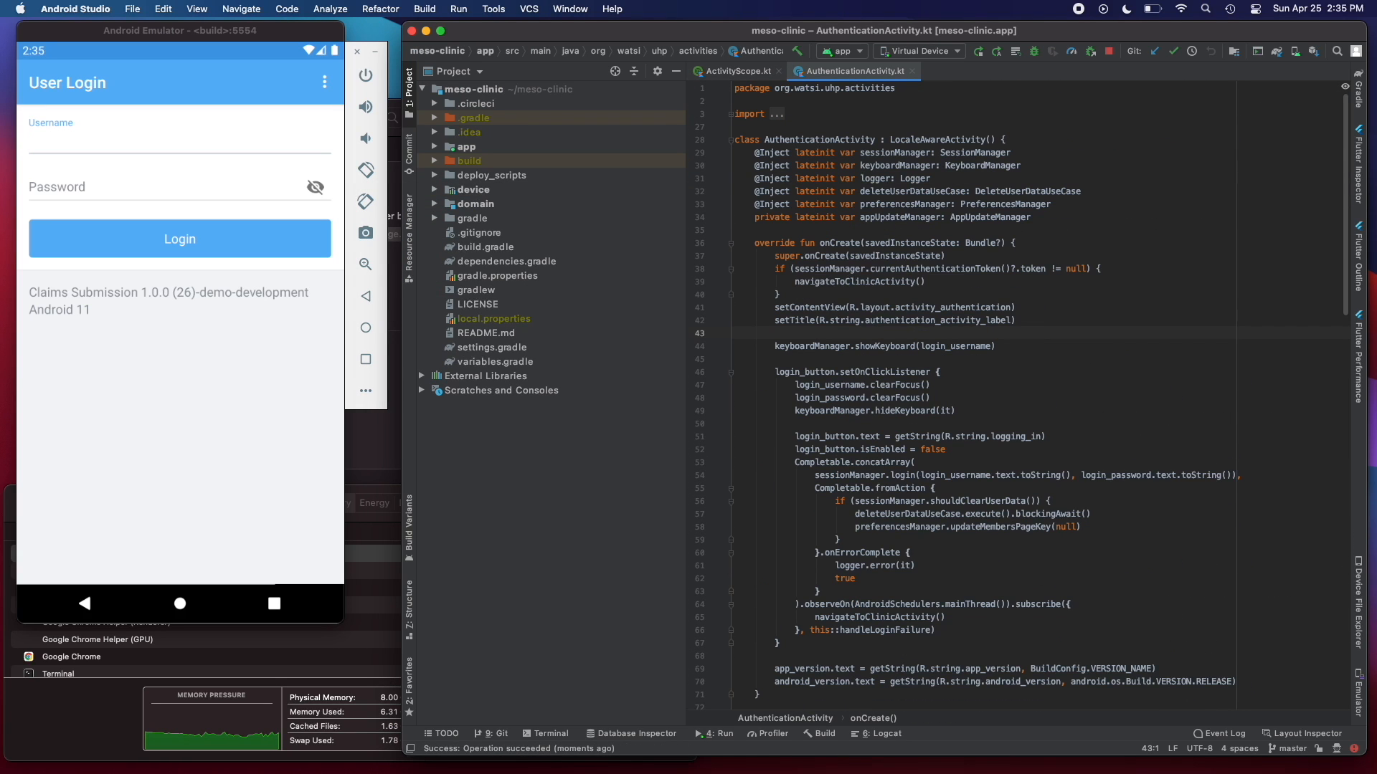
Find 'user login' in path and change authentication_activity_label to 'User Login updated'.
{"action": "type", "text": "yser kig"}
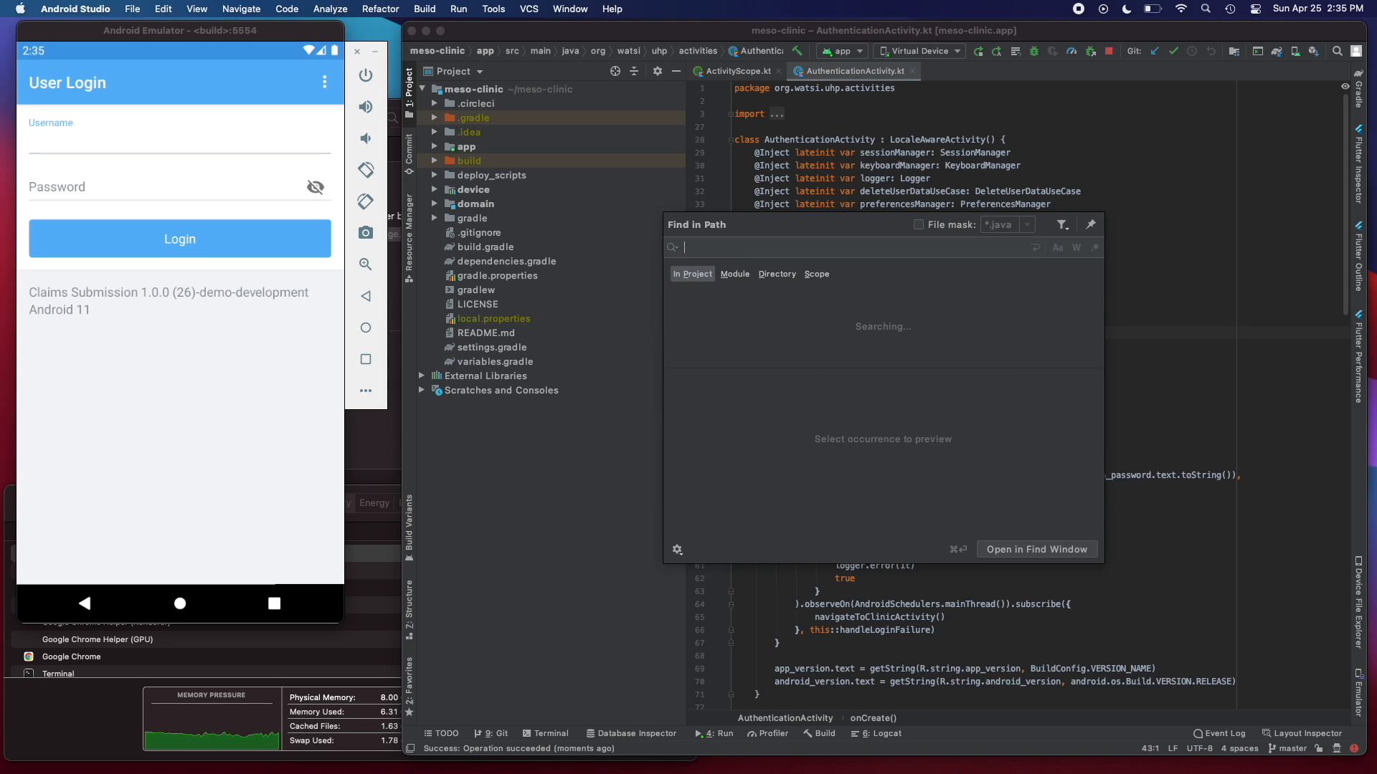
{"action": "type", "text": "user login"}
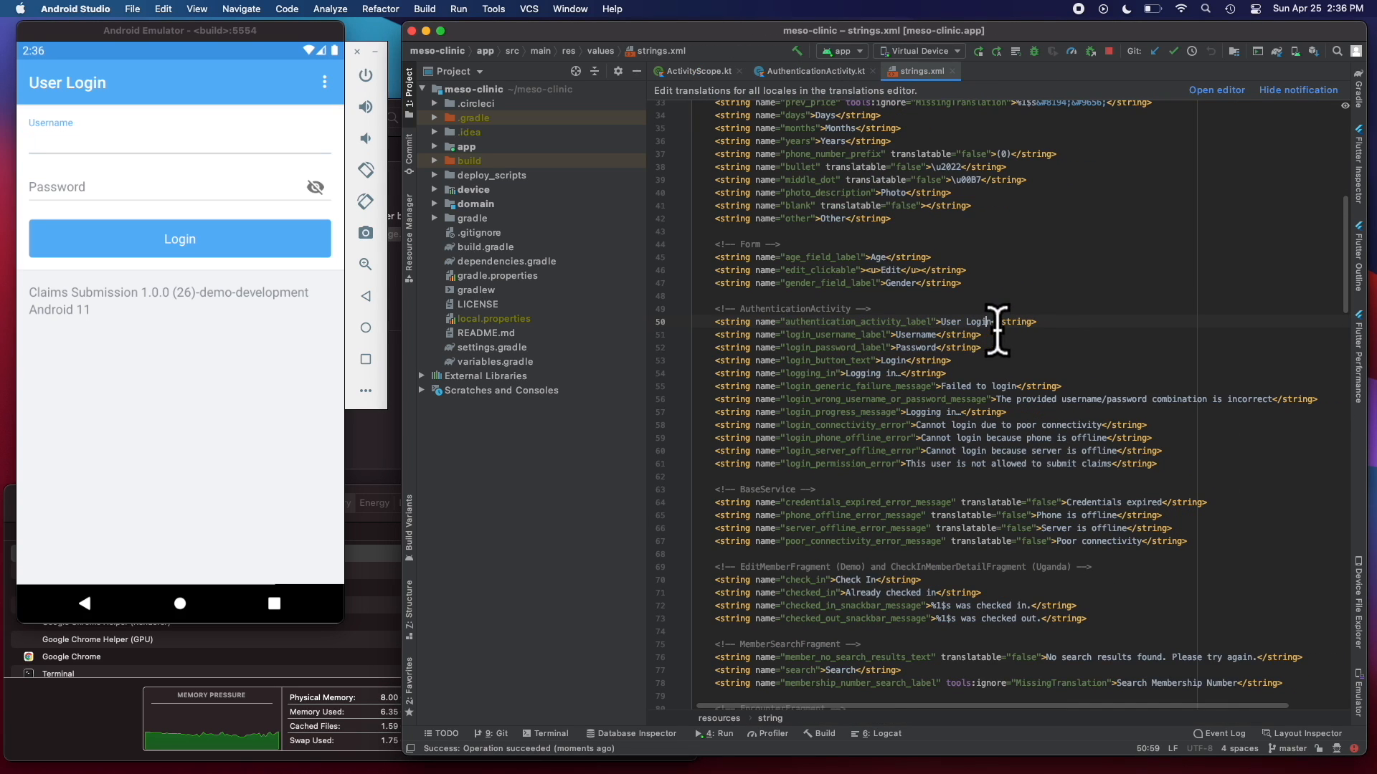
{"action": "type", "text": "updated"}
{"action": "type", "text": "@Inject lateinti var"}
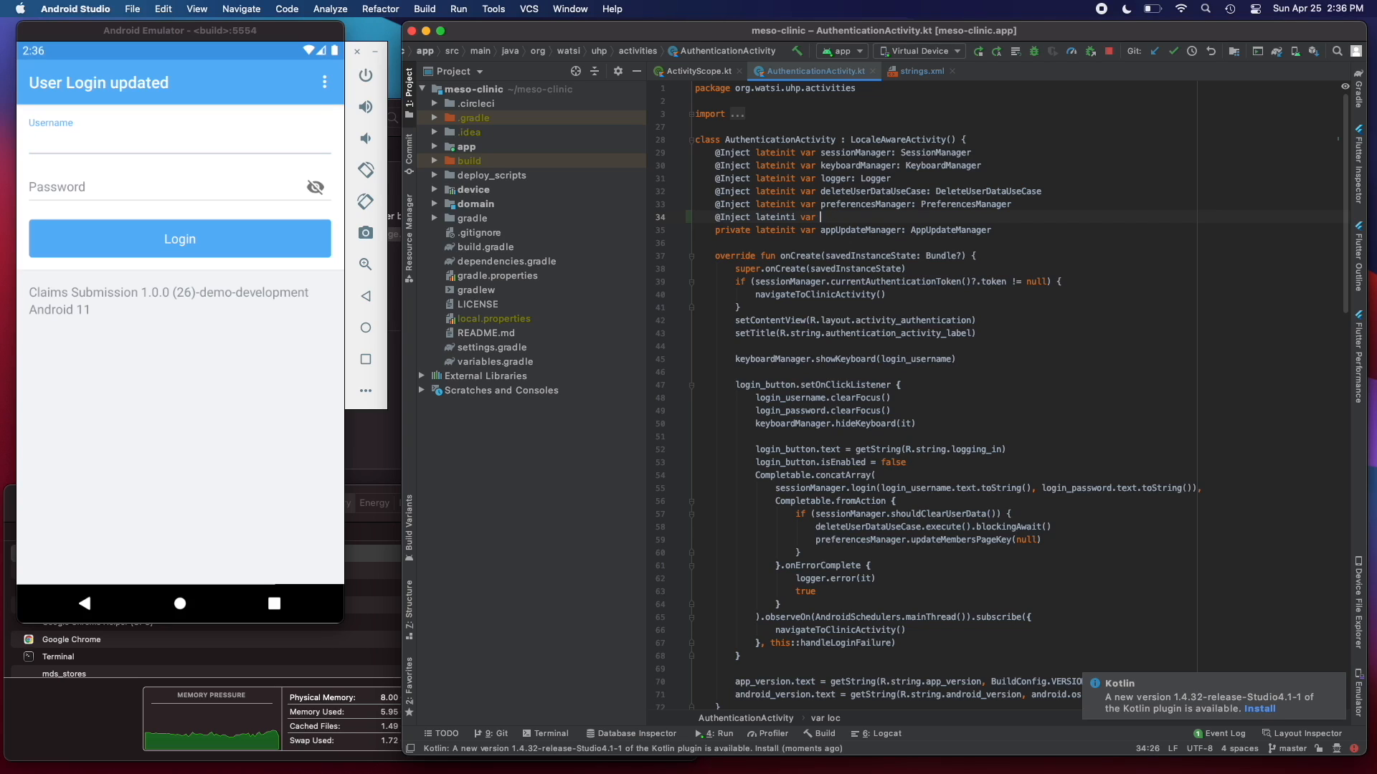
{"action": "type", "text": "manage"}
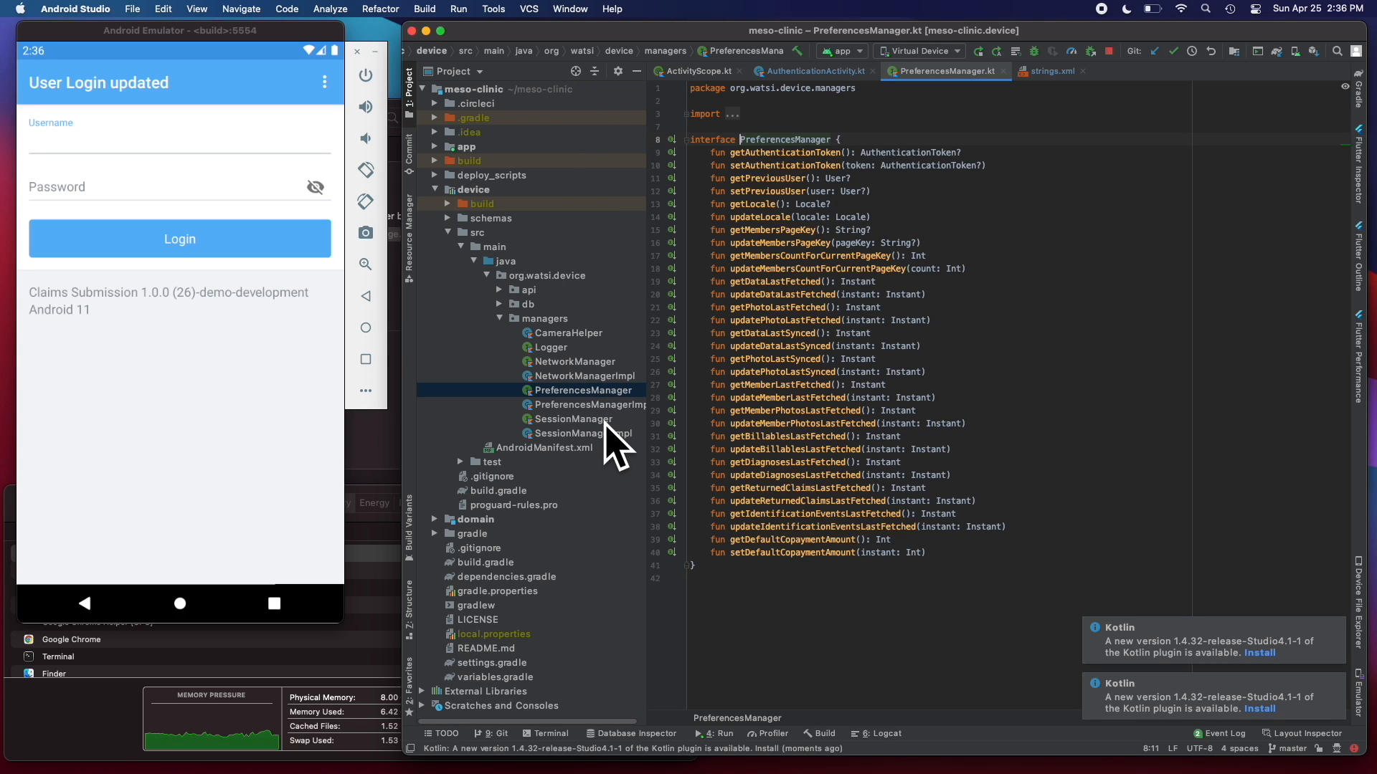
{"action": "left_click", "coordinate": [813, 72]}
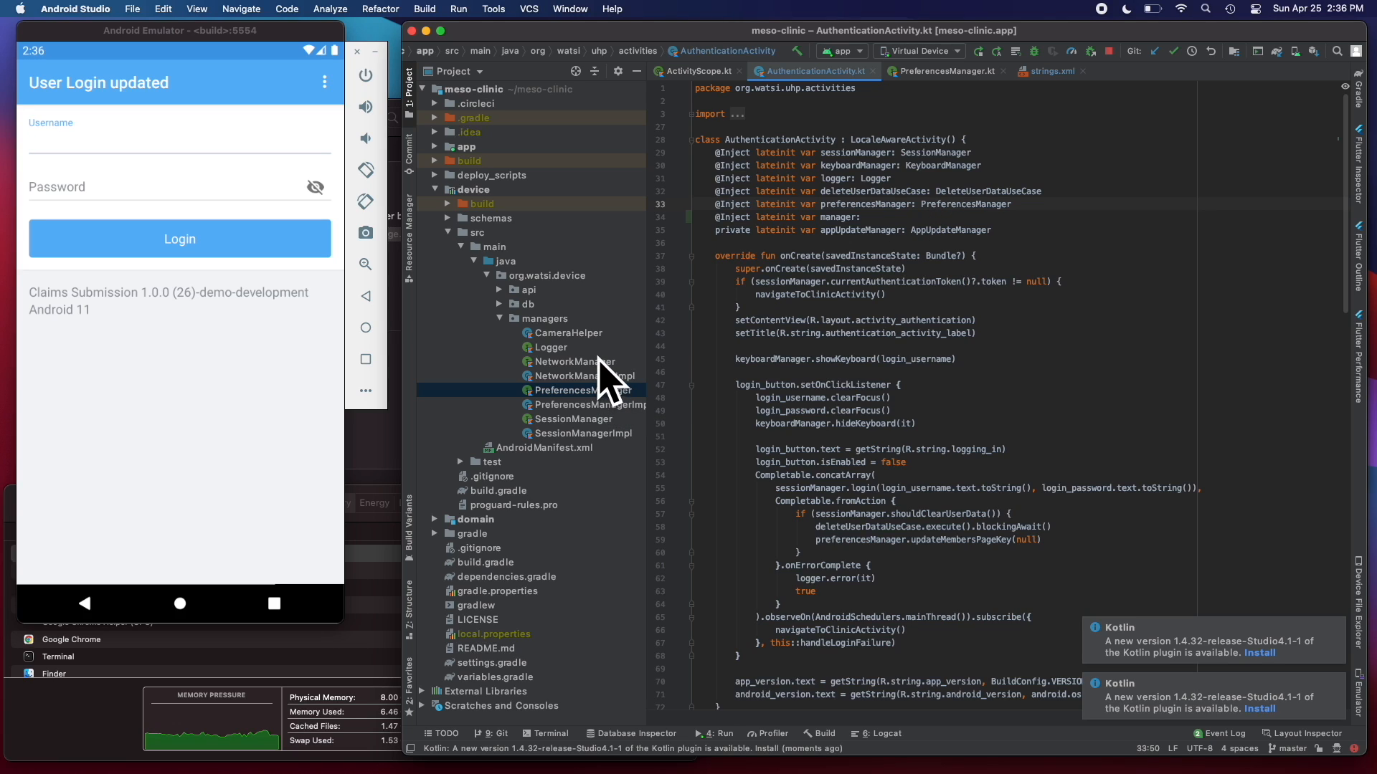
{"action": "type", "text": "Netd"}
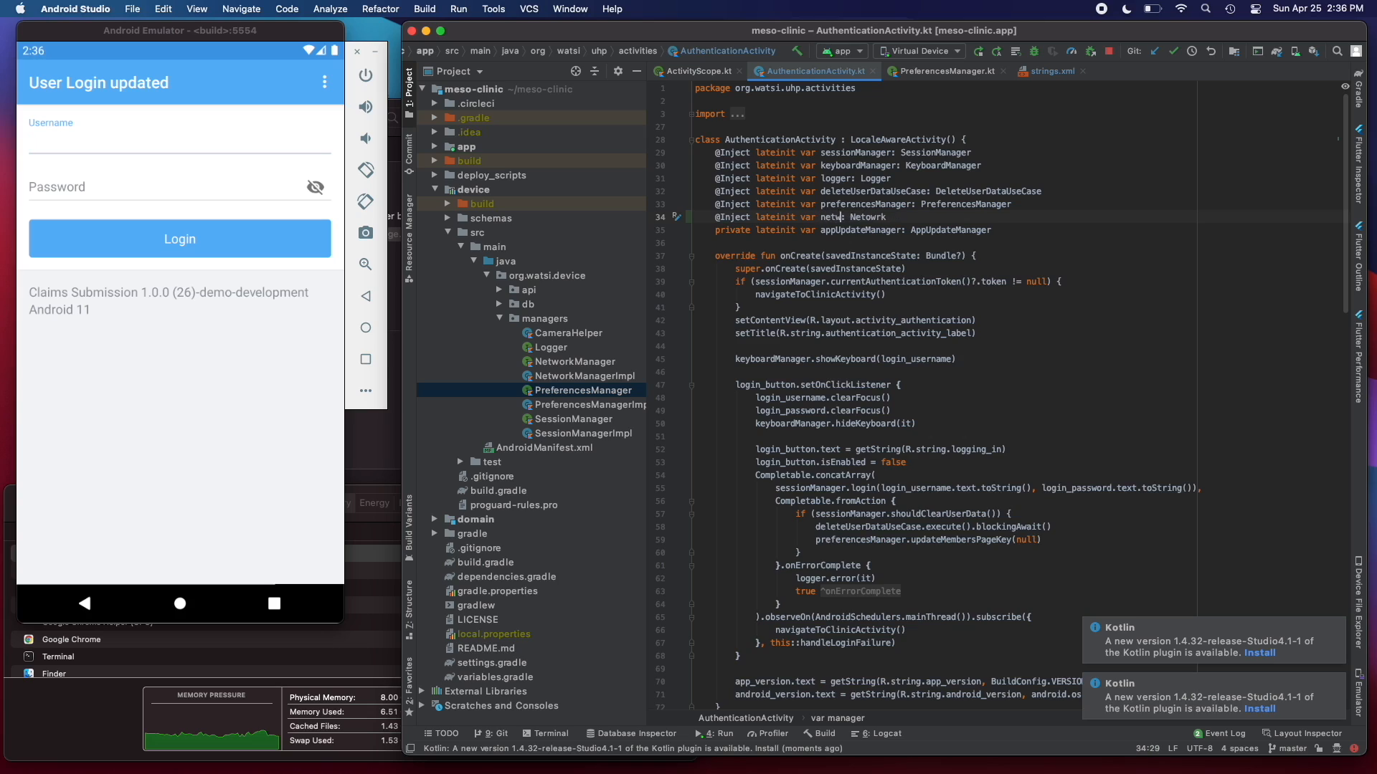
{"action": "type", "text": "networkManager:"}
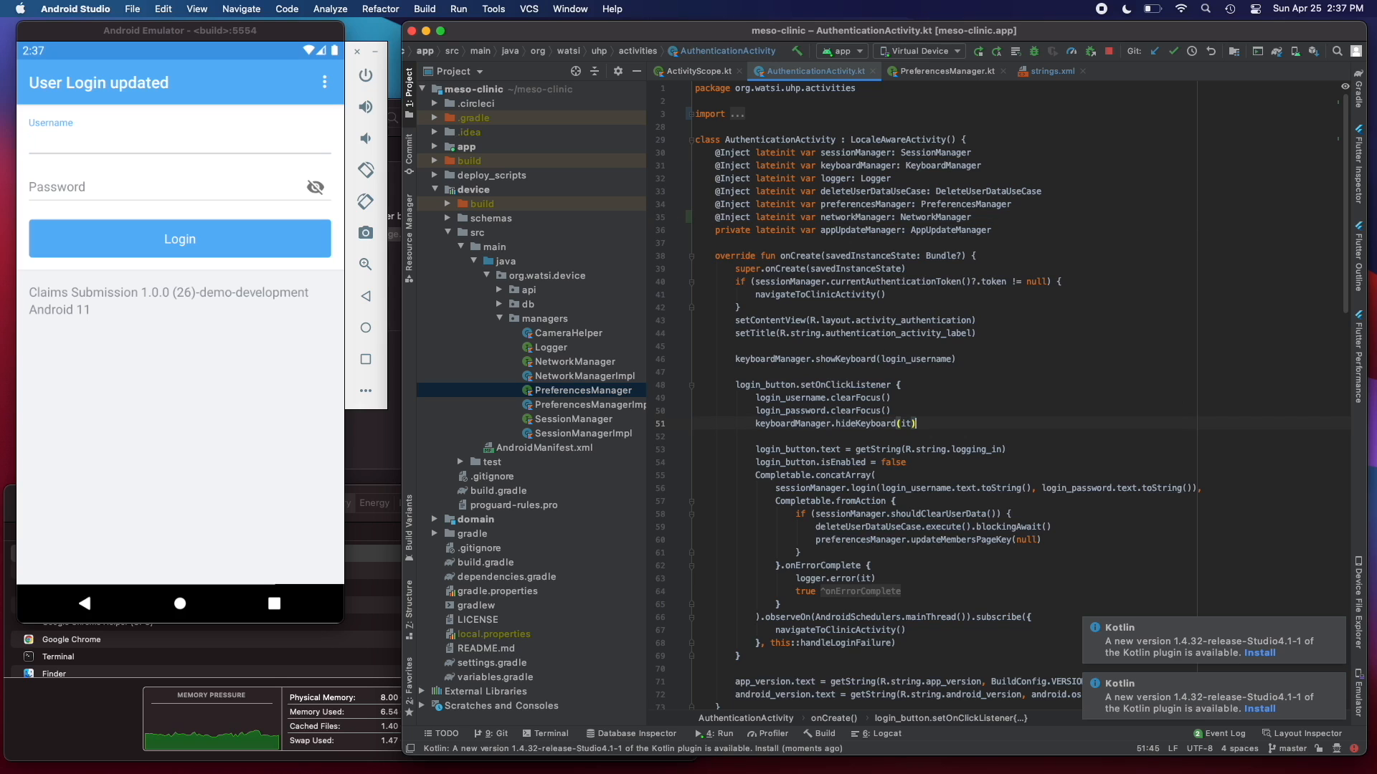
Scroll the project tree toward the activity_authentication.xml layout file.
{"action": "scroll", "scroll_direction": "down", "scroll_amount": 3}
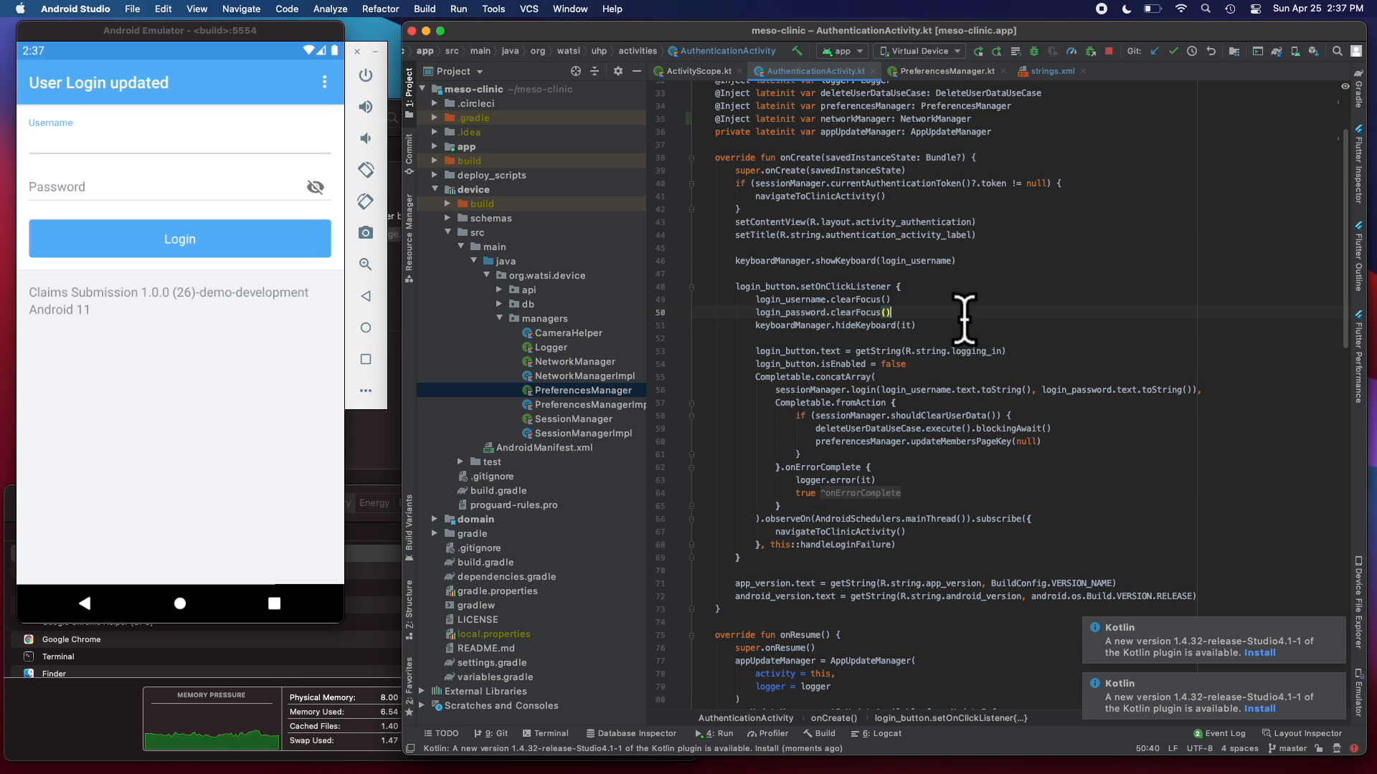
{"action": "scroll", "scroll_direction": "down", "scroll_amount": 3}
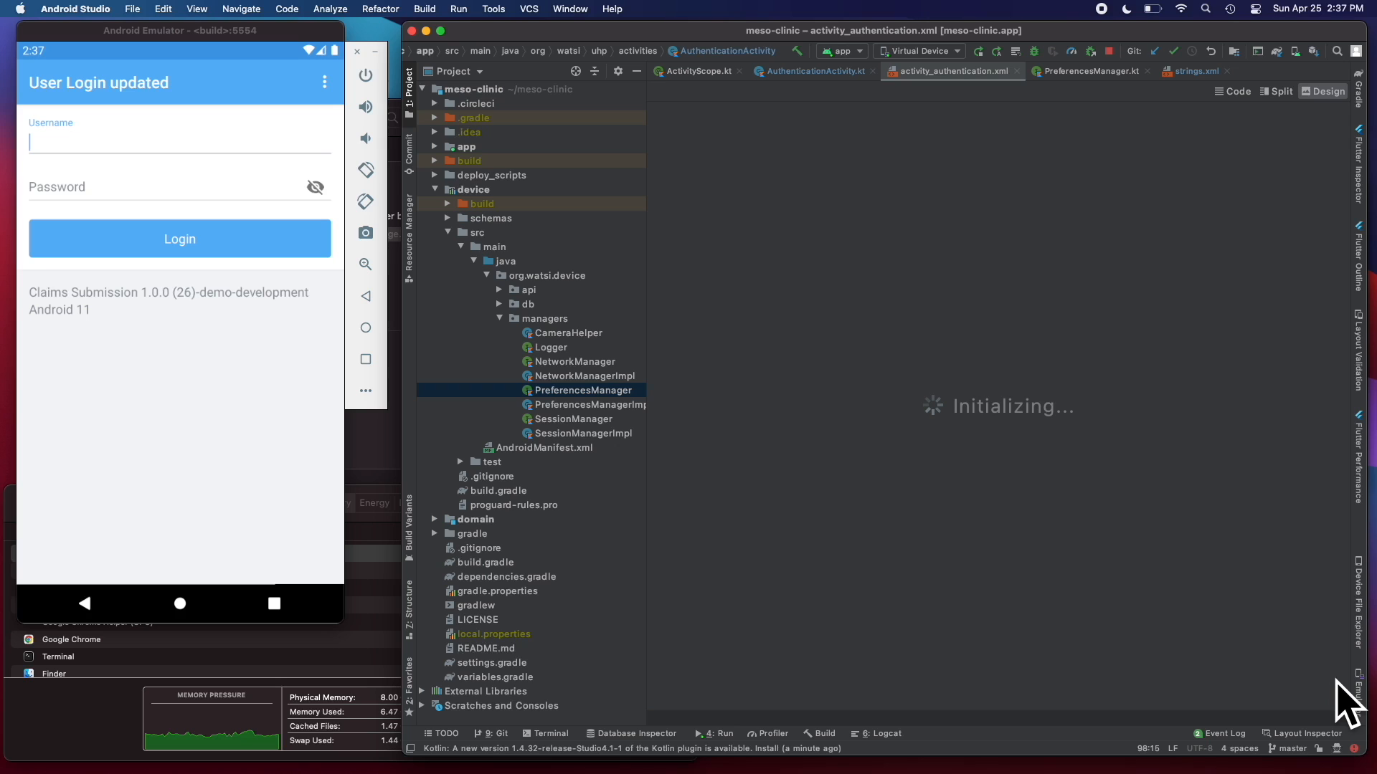
In XML code view, add a TextView constrained below @+id/update_notification.
{"action": "left_click", "coordinate": [1333, 92]}
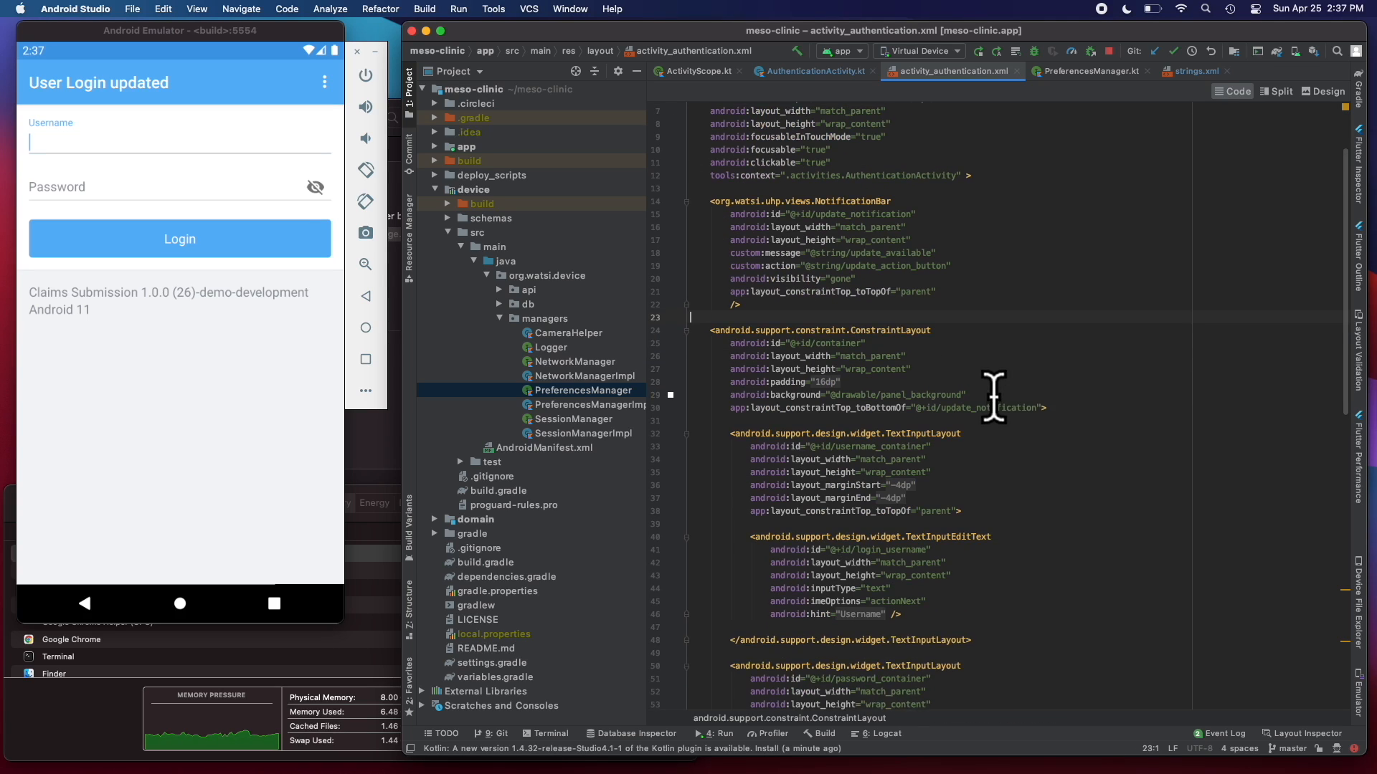
{"action": "type", "text": "<Text"}
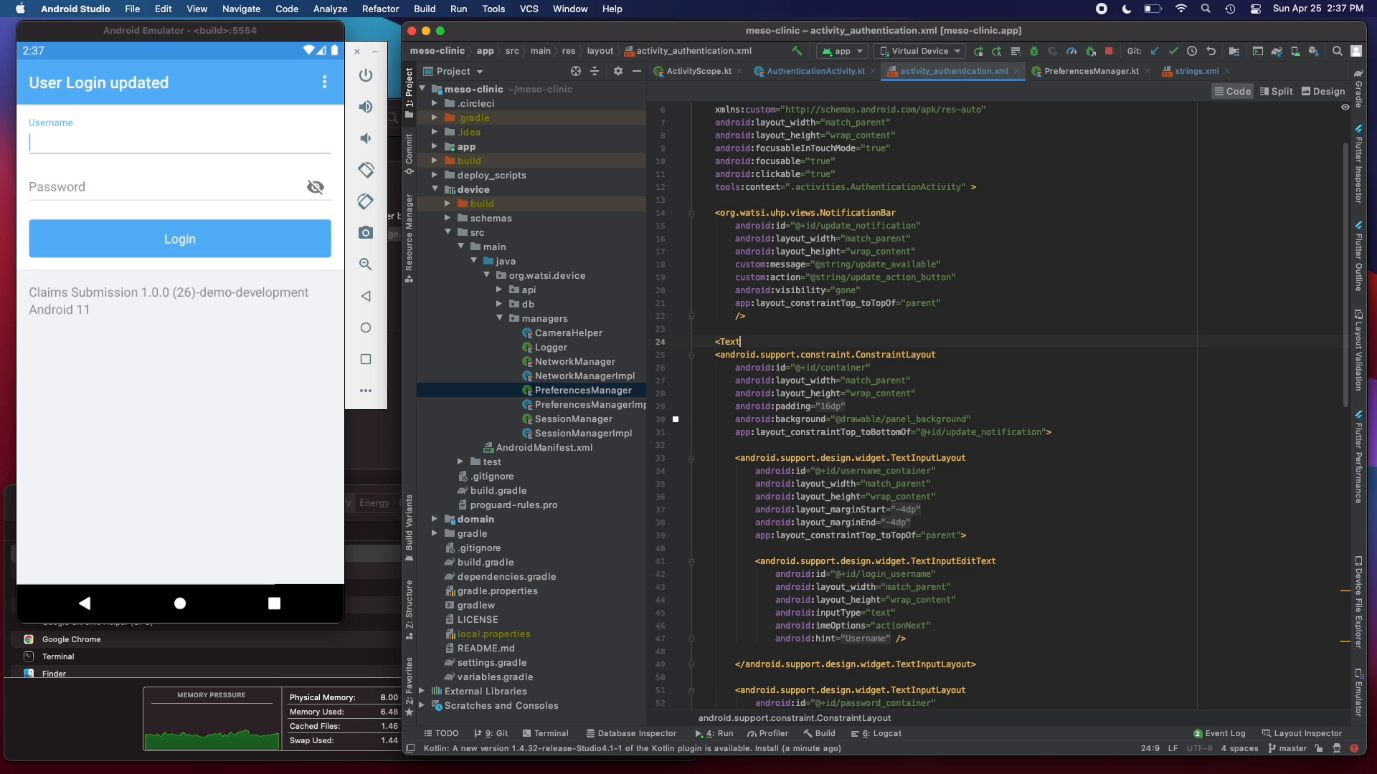
{"action": "type", "text": "Text"}
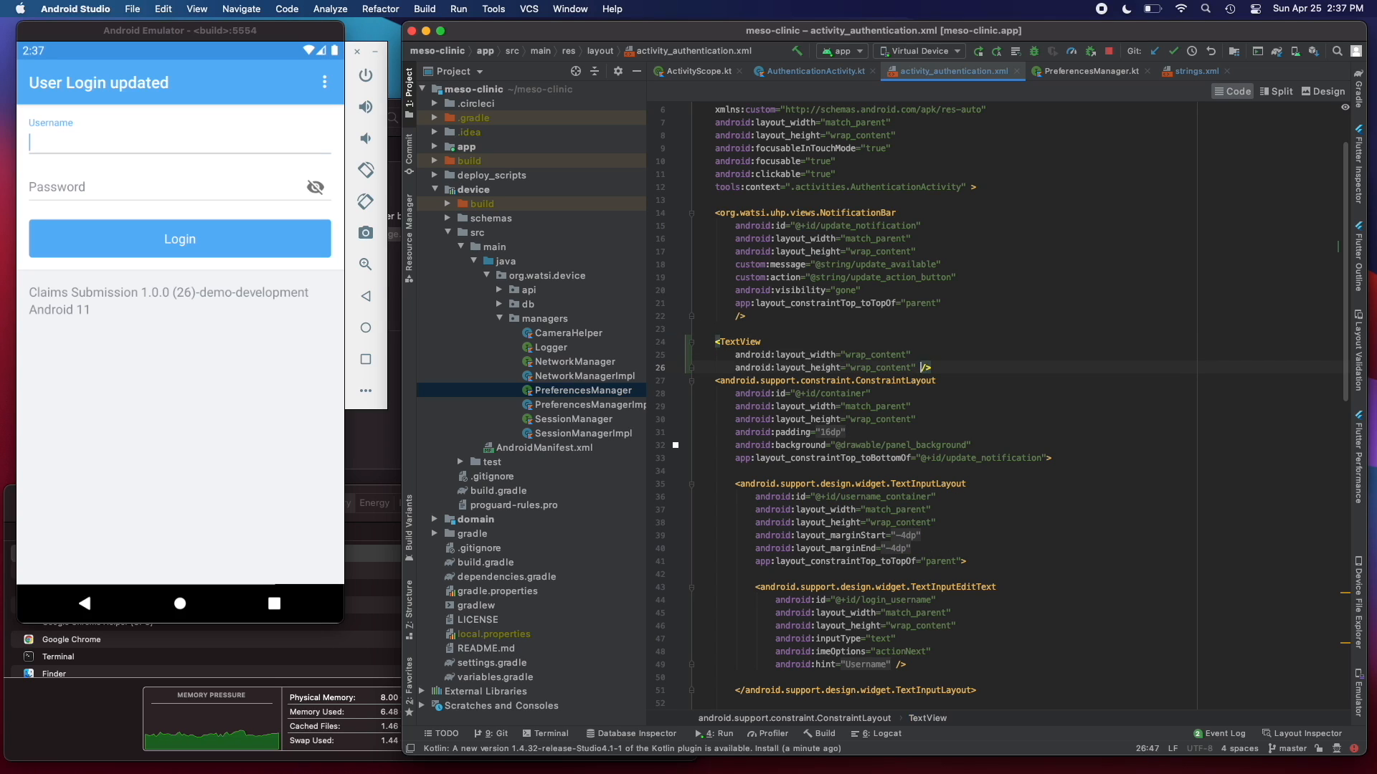
{"action": "type", "text": "android"}
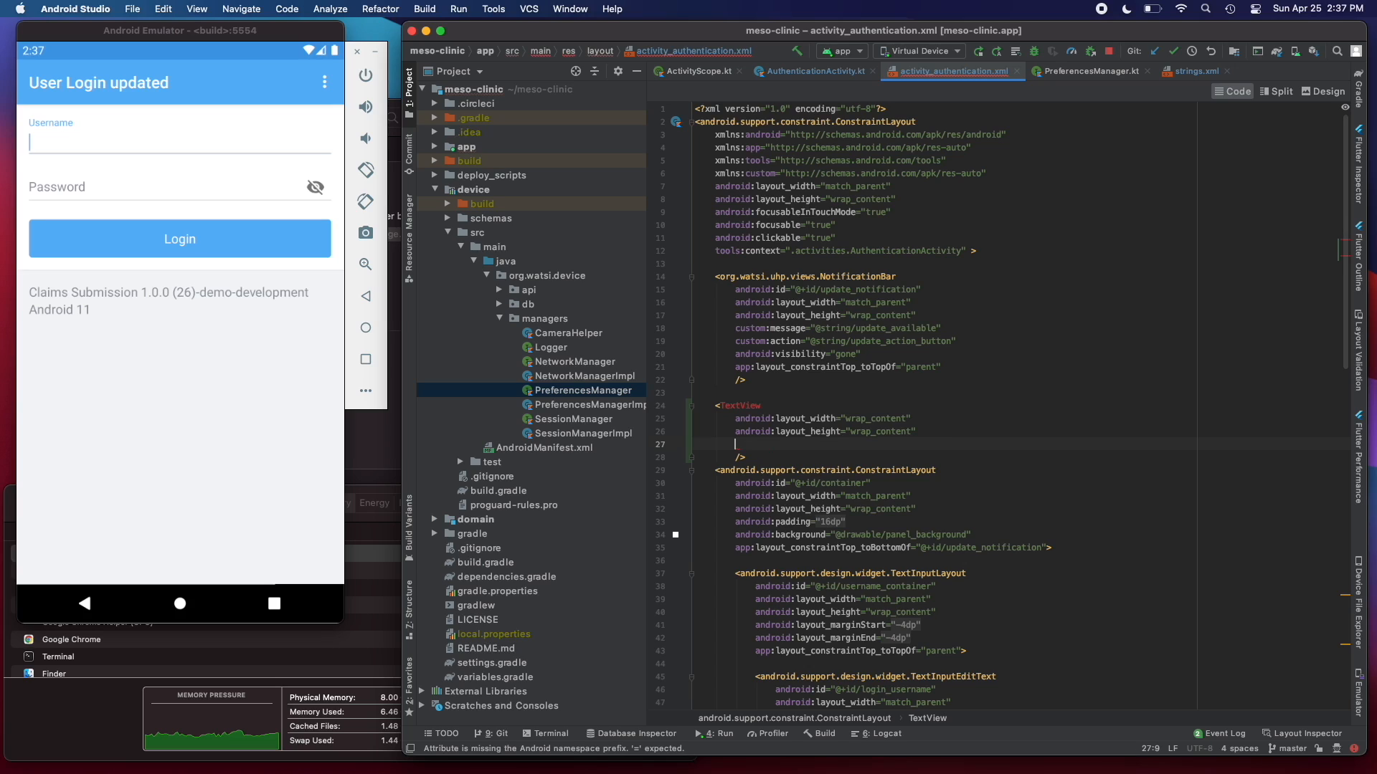
{"action": "type", "text": "toptobottomof"}
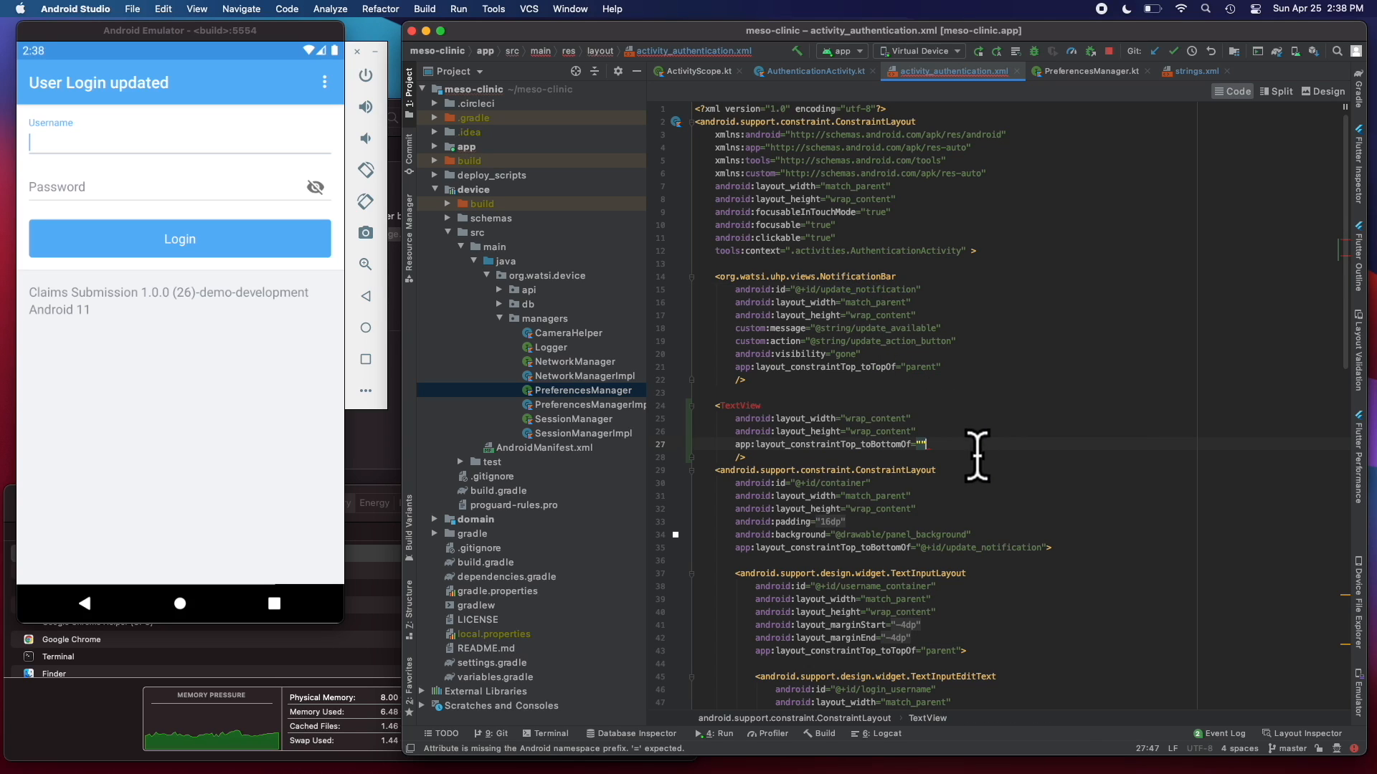
{"action": "type", "text": "@+id/update_notification"}
{"action": "type", "text": "android:text=\"SOMETHING NEW"}
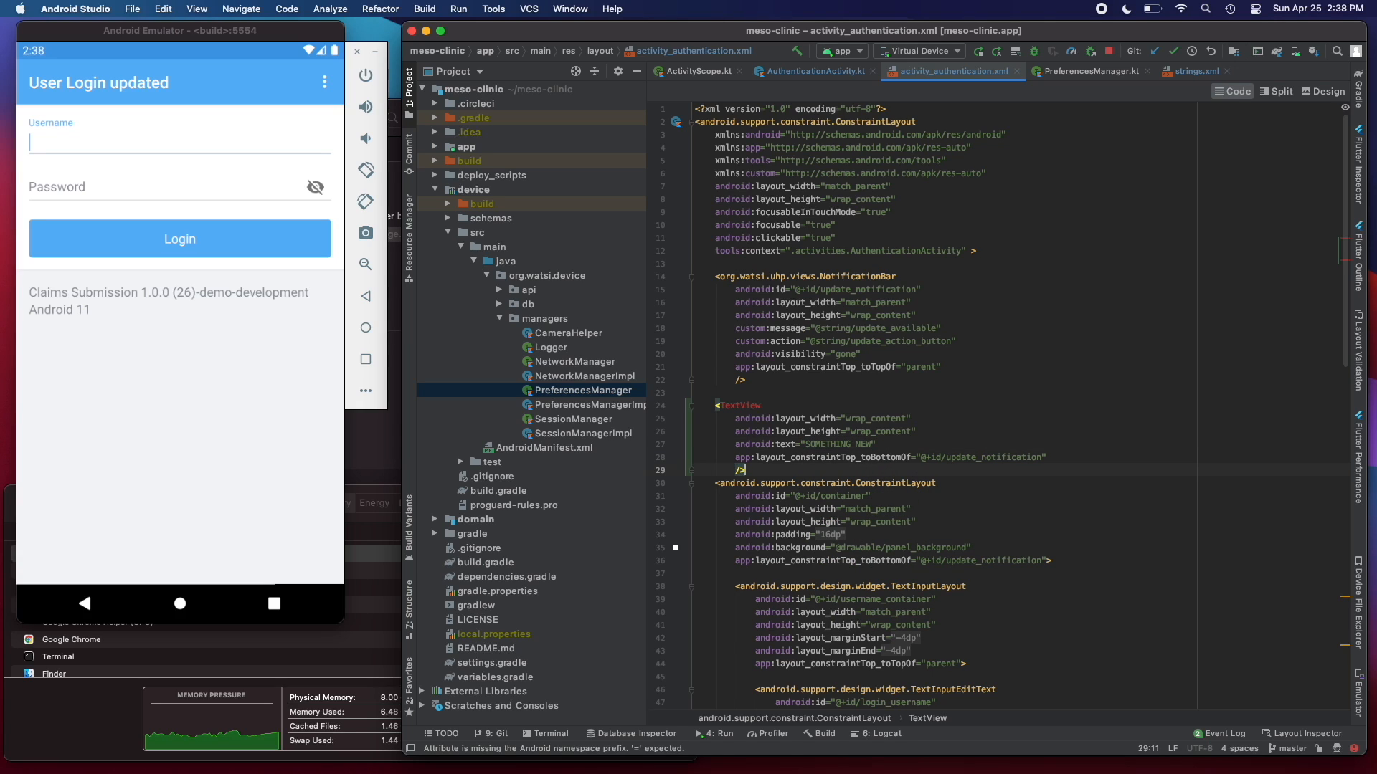
Give the new TextView the id some_random_text.
{"action": "type", "text": "adr"}
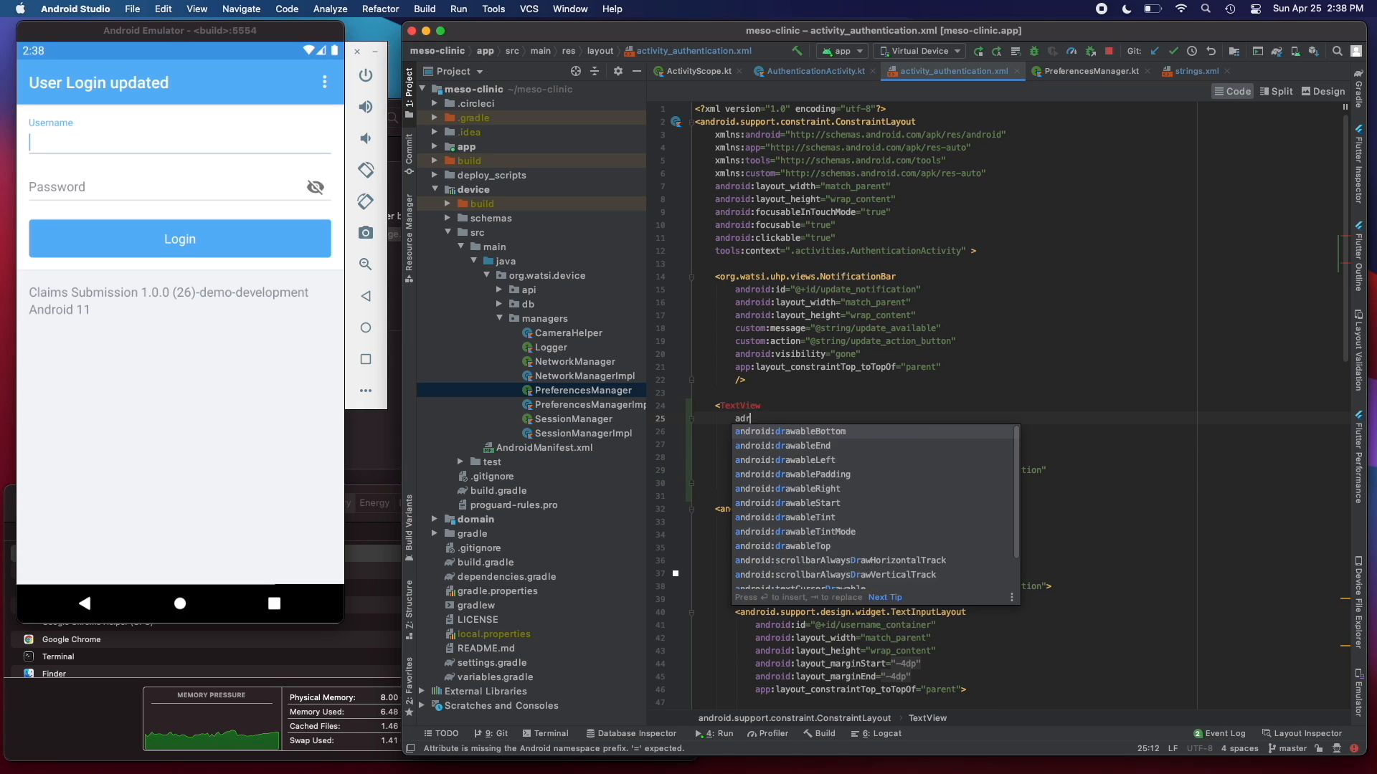
{"action": "type", "text": "android:"}
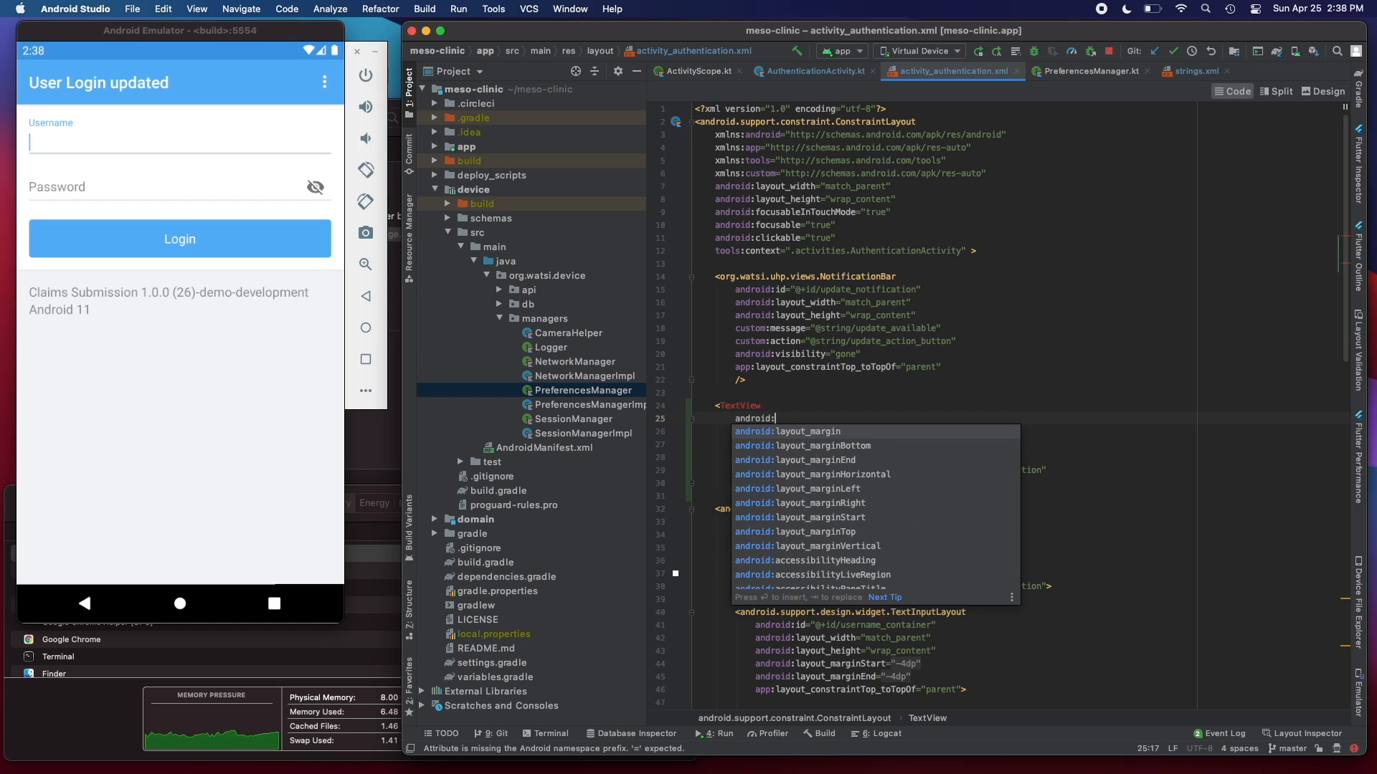
{"action": "type", "text": "id=\"@+id/"}
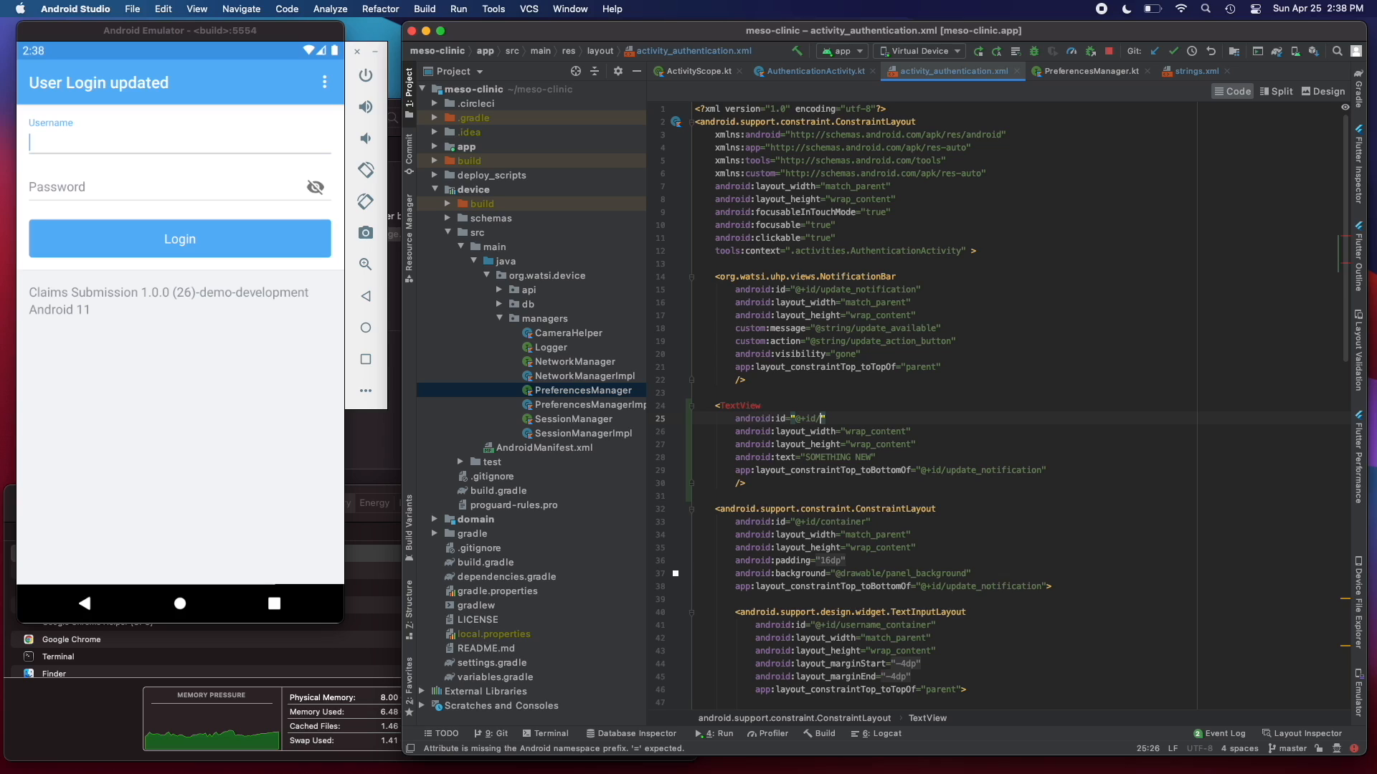
{"action": "type", "text": "some"}
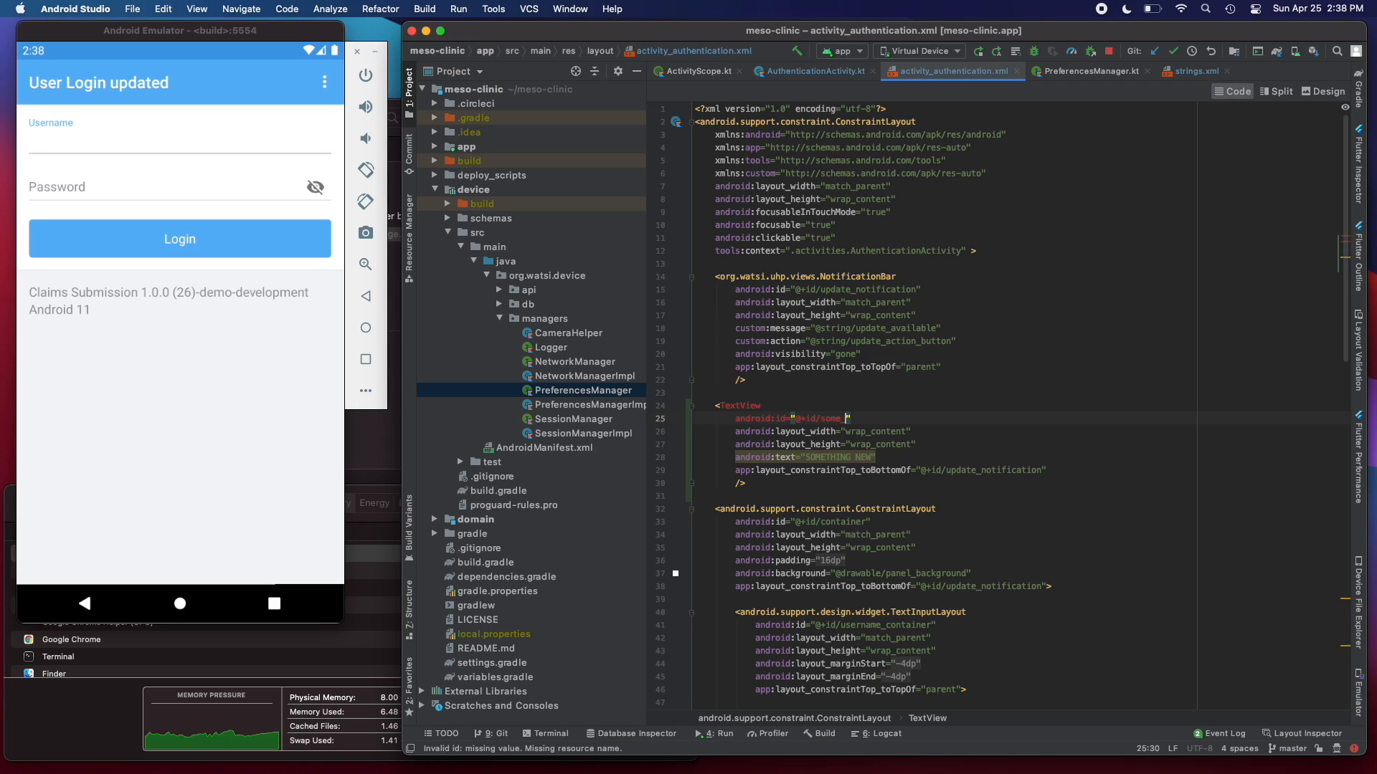
{"action": "type", "text": "_random_text"}
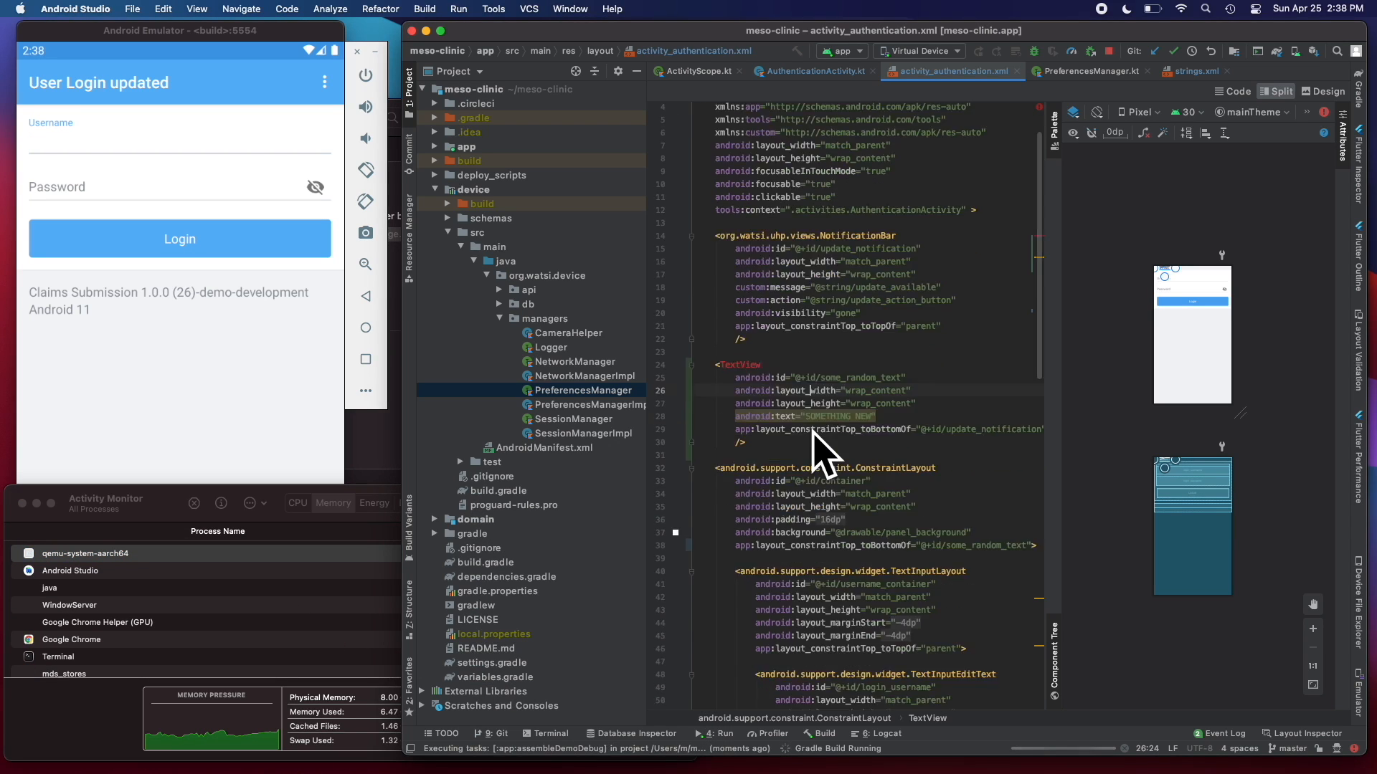
Open a generated factory file and then EncounterFormDao.kt via Navigate > File.
{"action": "scroll", "scroll_direction": "down", "scroll_amount": 3}
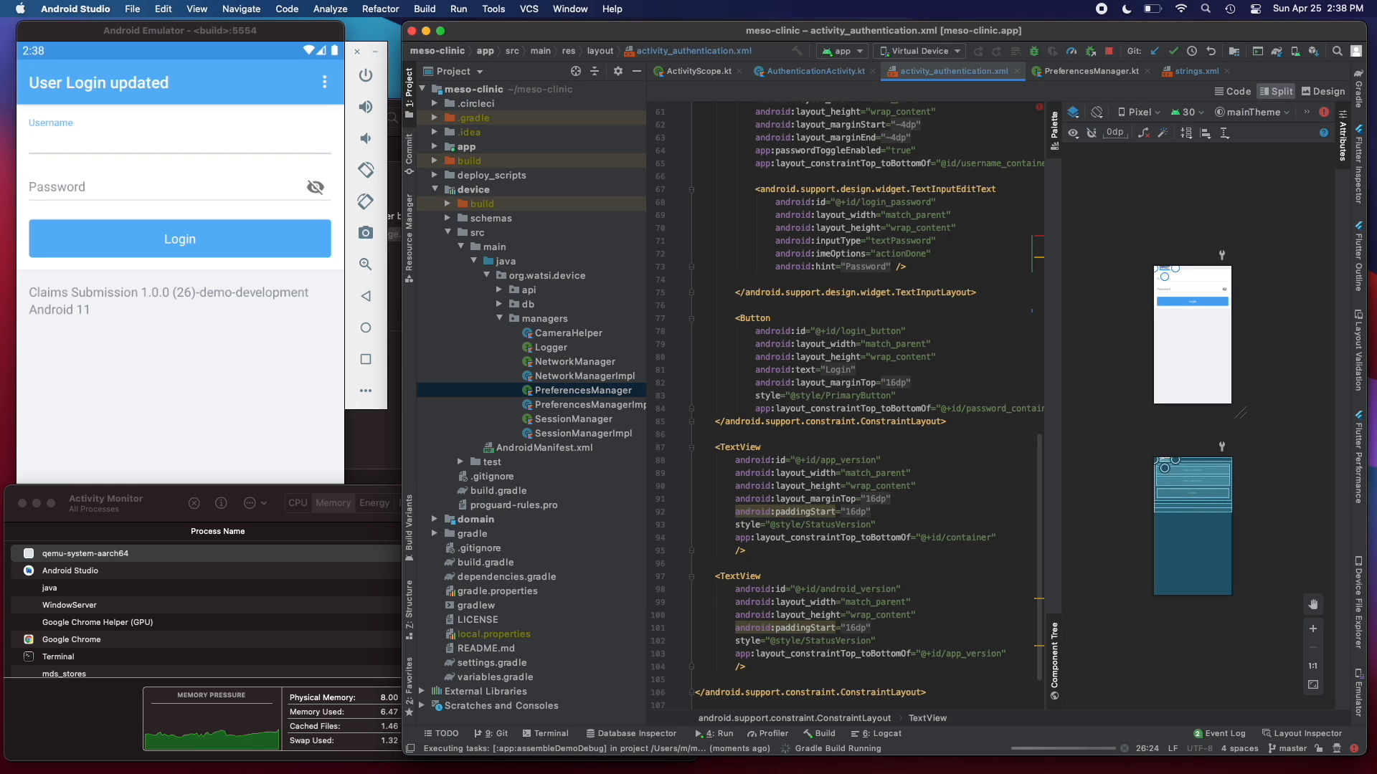
{"action": "type", "text": "use"}
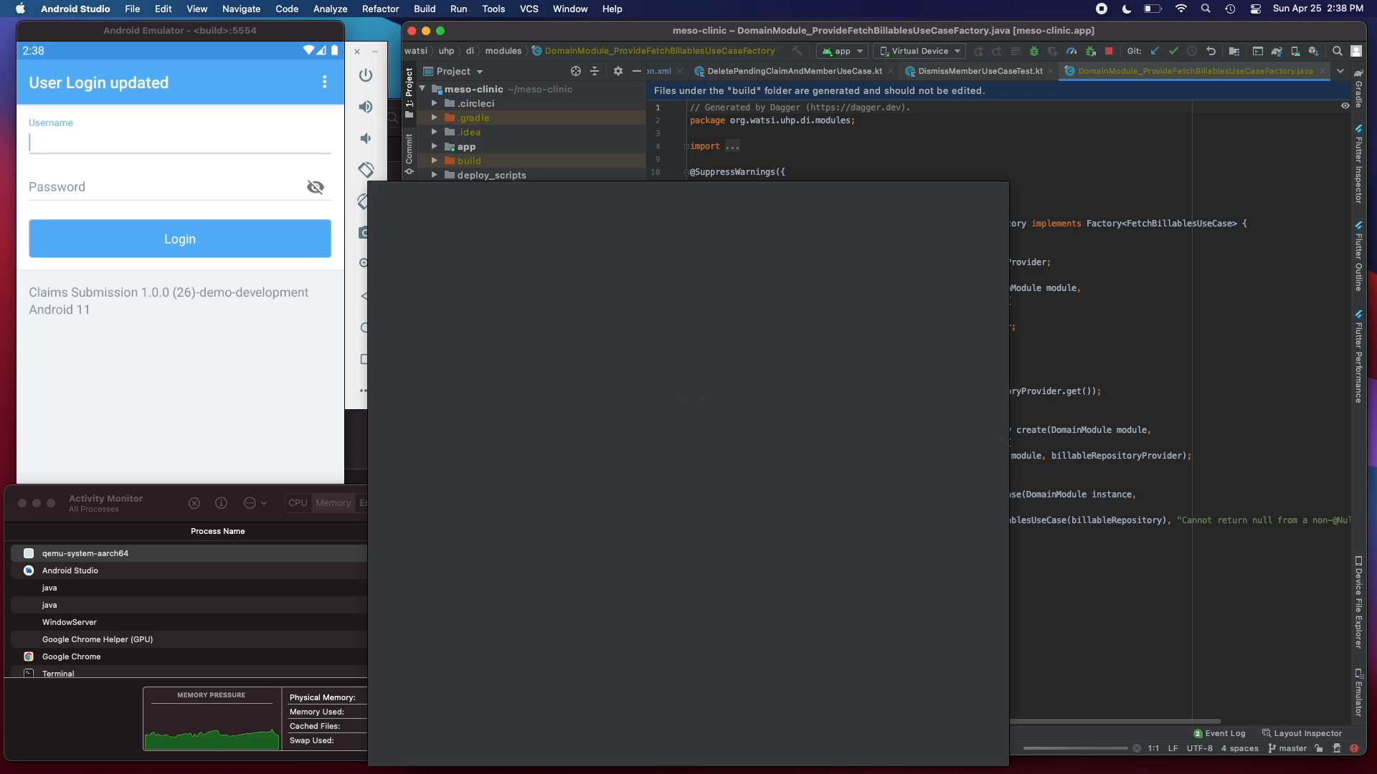
{"action": "type", "text": "ao.kt"}
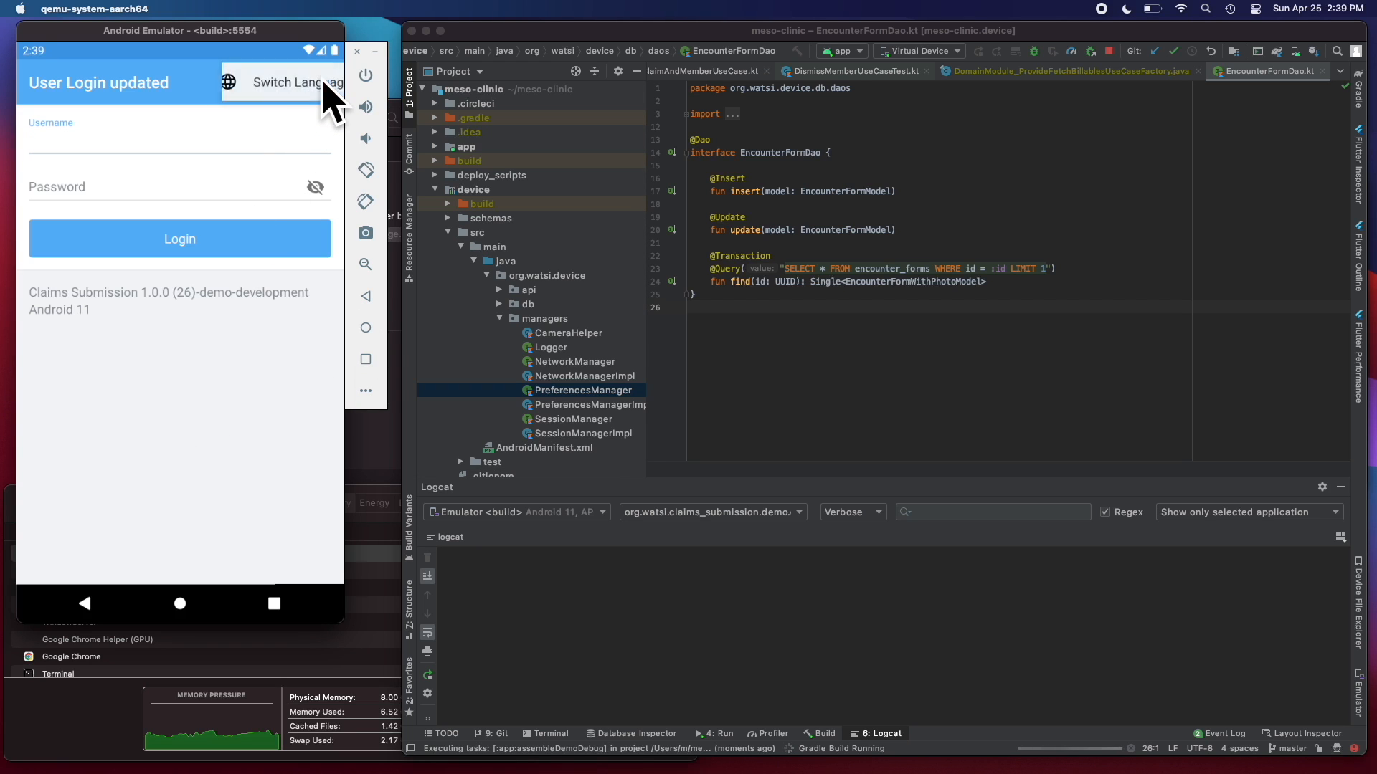
Show the Switch Language options and cancel without changing the language.
{"action": "left_click", "coordinate": [283, 81]}
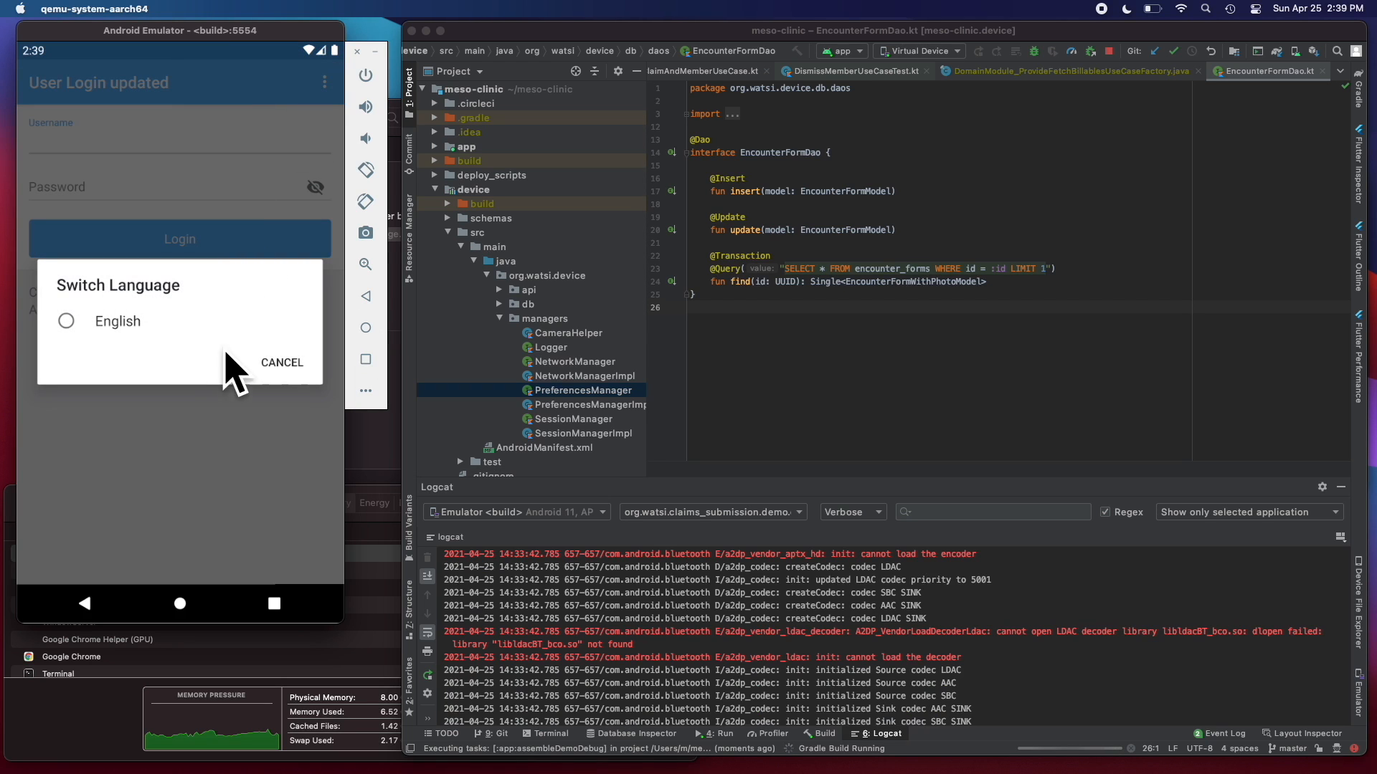
{"action": "left_click", "coordinate": [282, 363]}
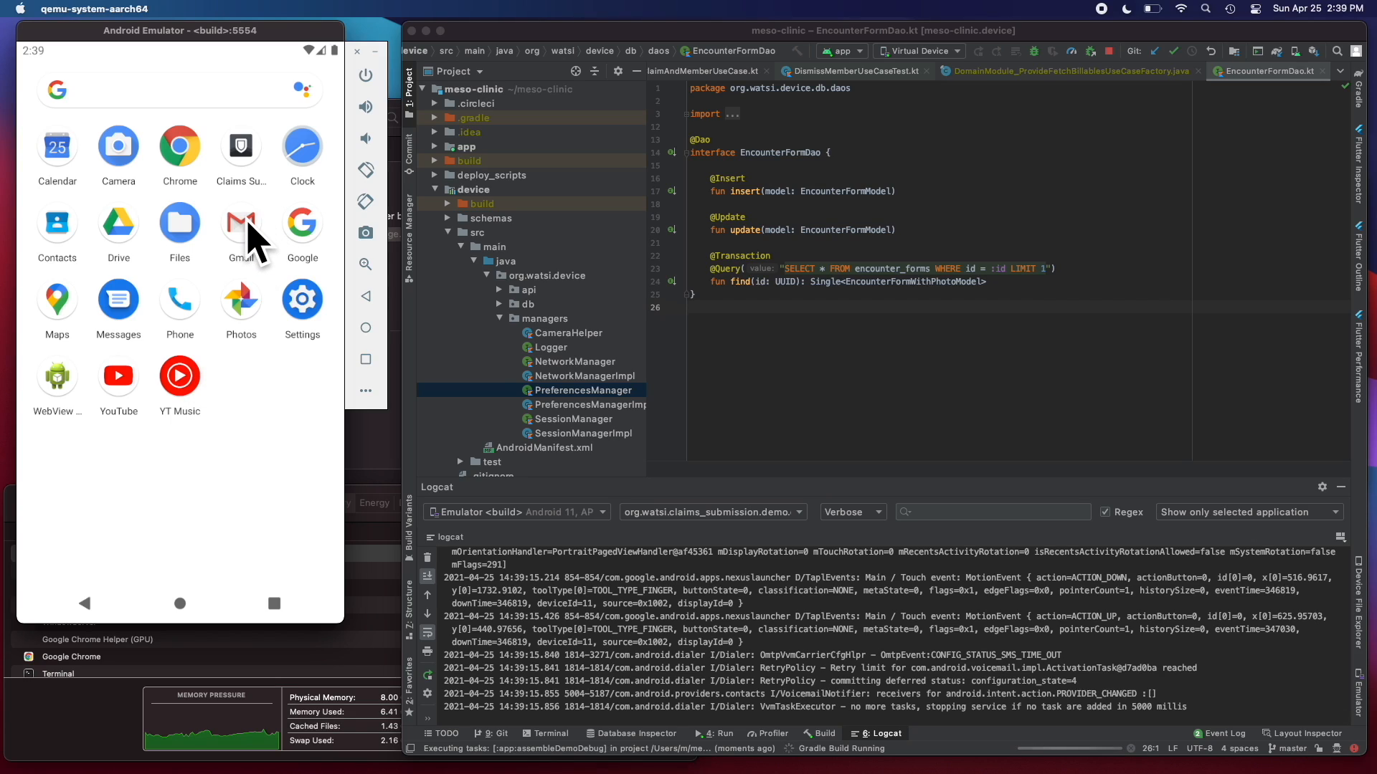
Launch Camera, allow location access while using the app, and take a photo.
{"action": "left_click", "coordinate": [241, 222]}
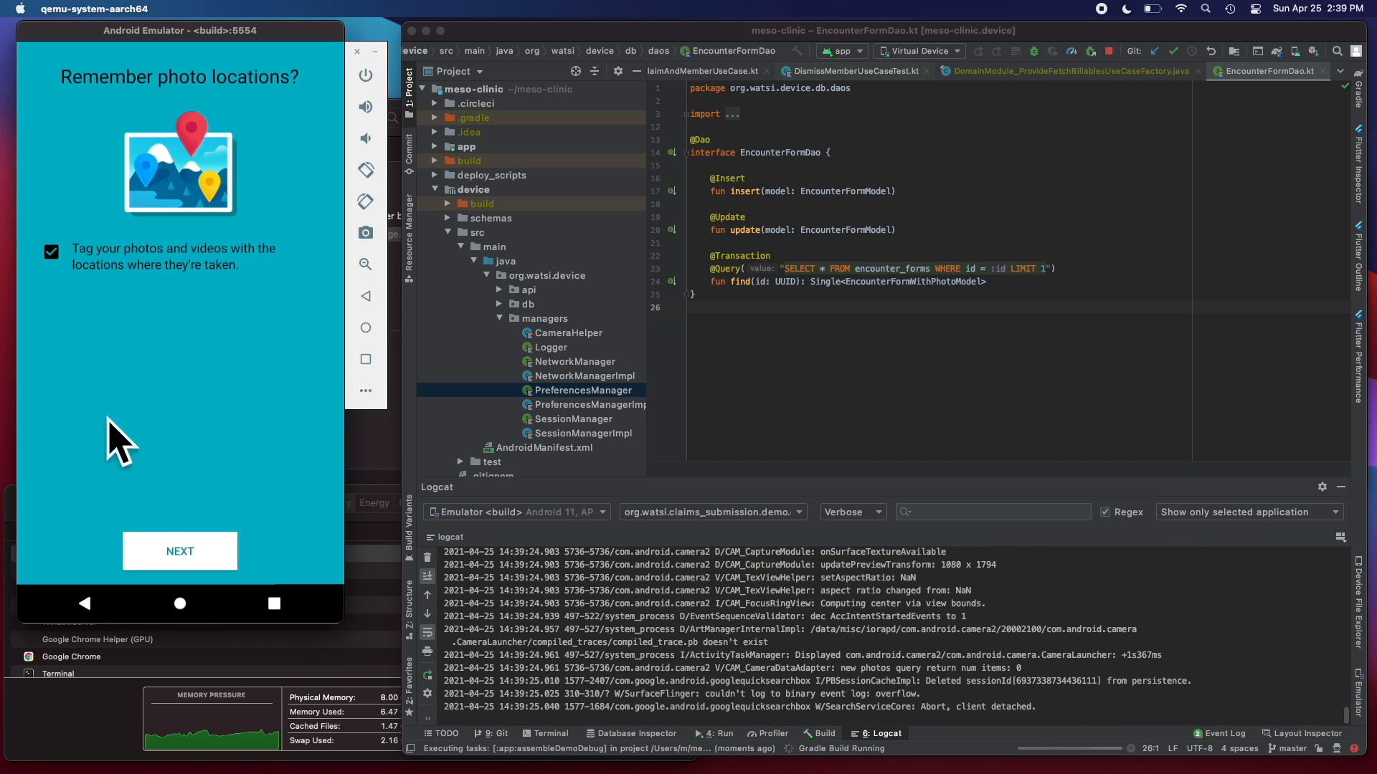
{"action": "left_click", "coordinate": [179, 551]}
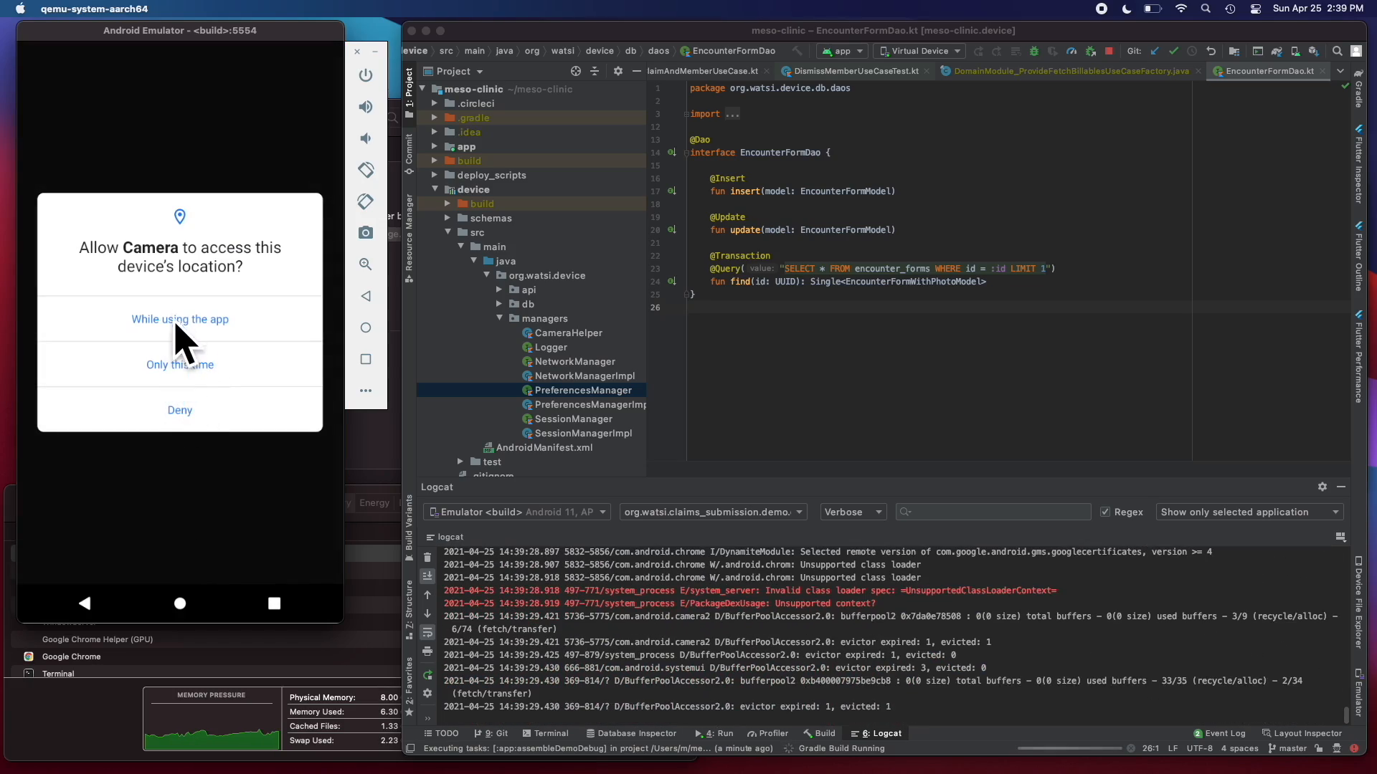
{"action": "left_click", "coordinate": [179, 319]}
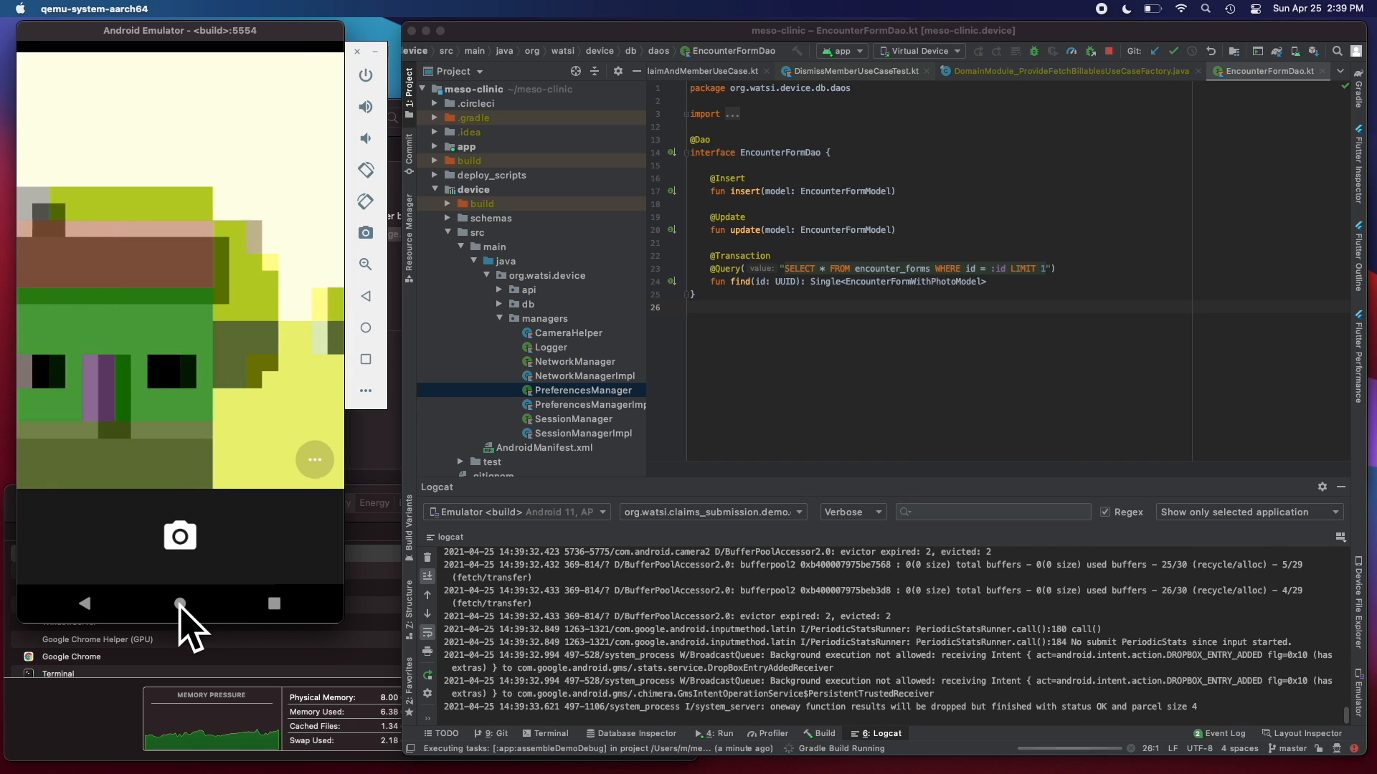
{"action": "left_click", "coordinate": [179, 535]}
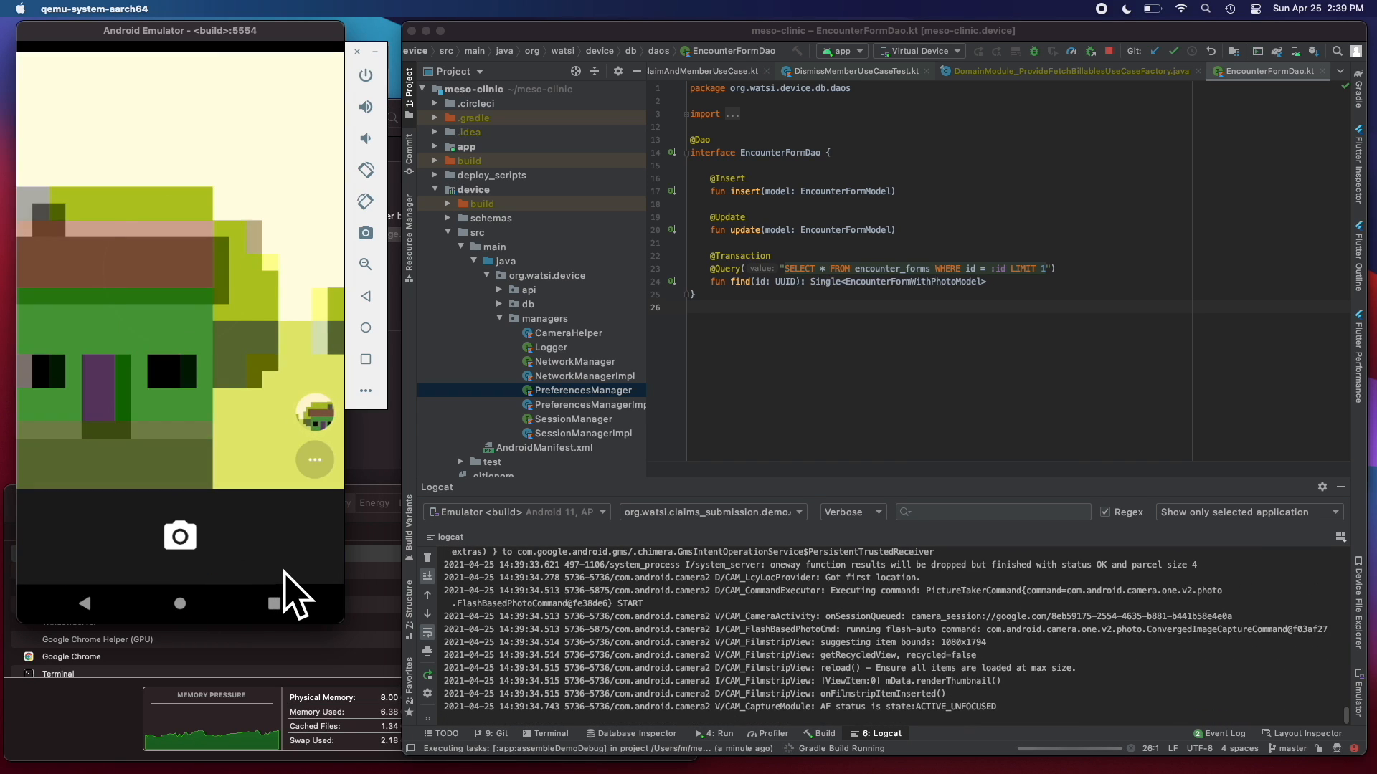